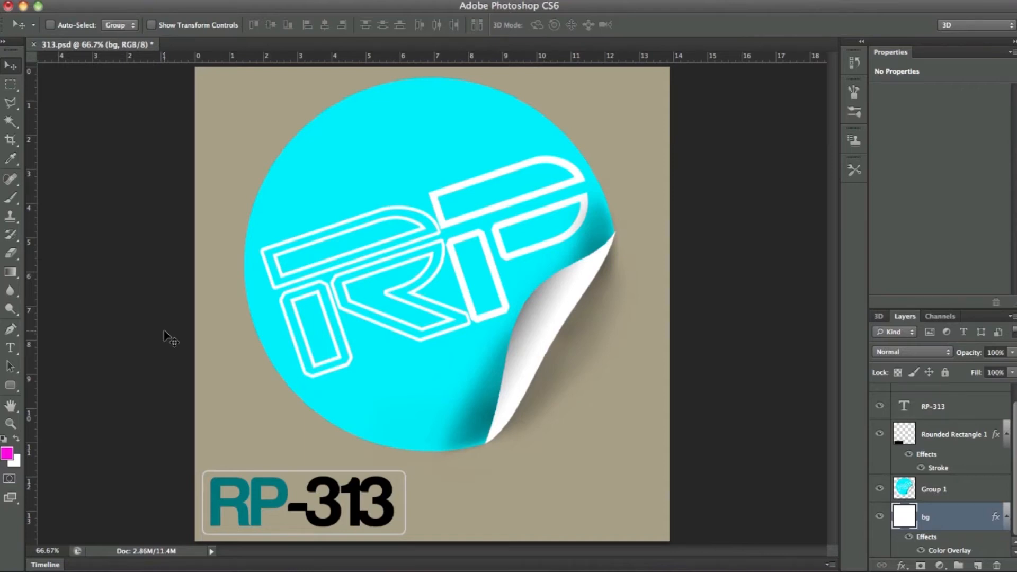
pyautogui.moveTo(182, 326)
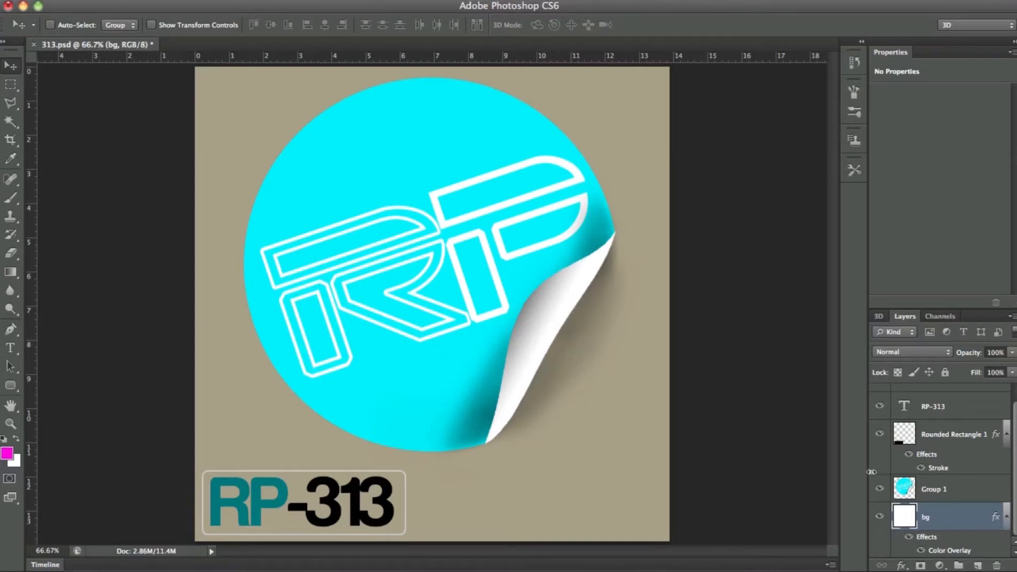
pyautogui.moveTo(587, 260)
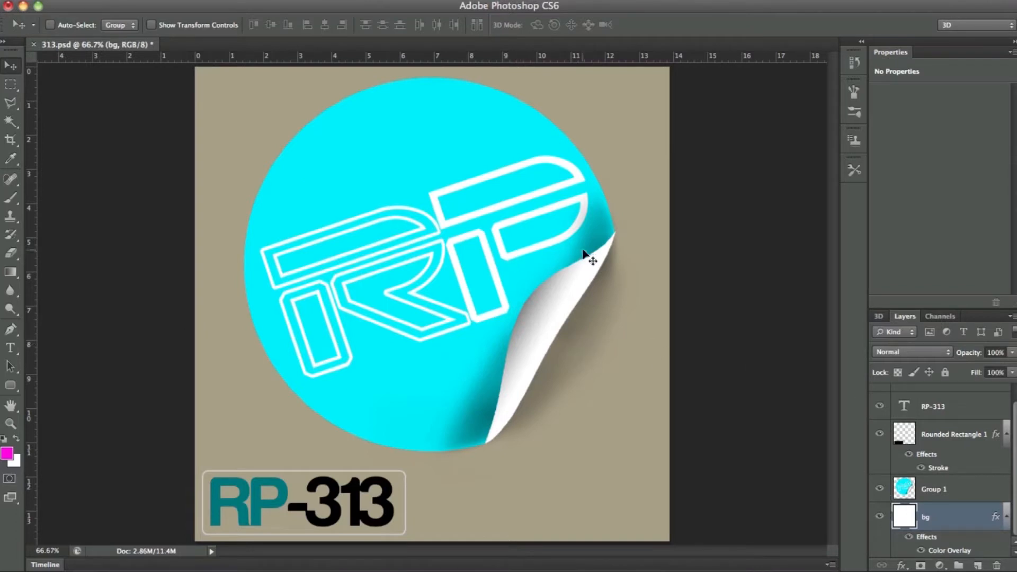
pyautogui.moveTo(584, 273)
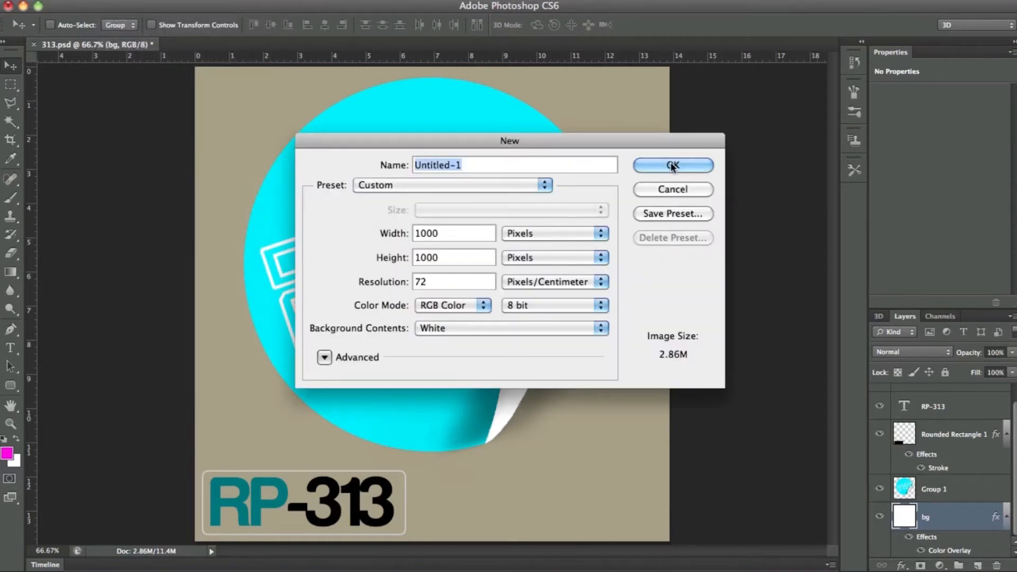
# Create a 1000×1000 white document and drag in the Logo group from ReillyProject Logo Big short.psd.
pyautogui.click(673, 165)
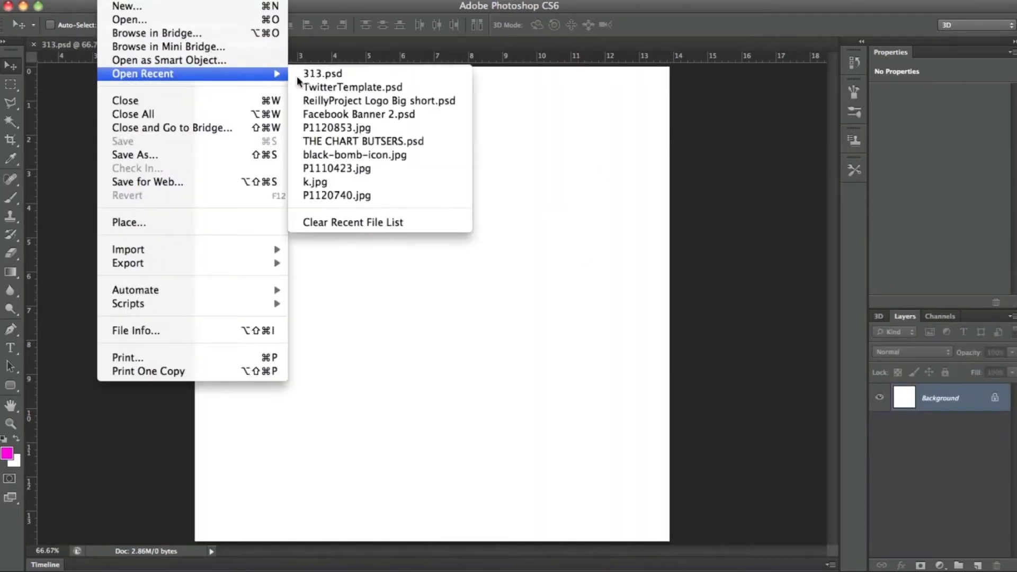
pyautogui.moveTo(337, 168)
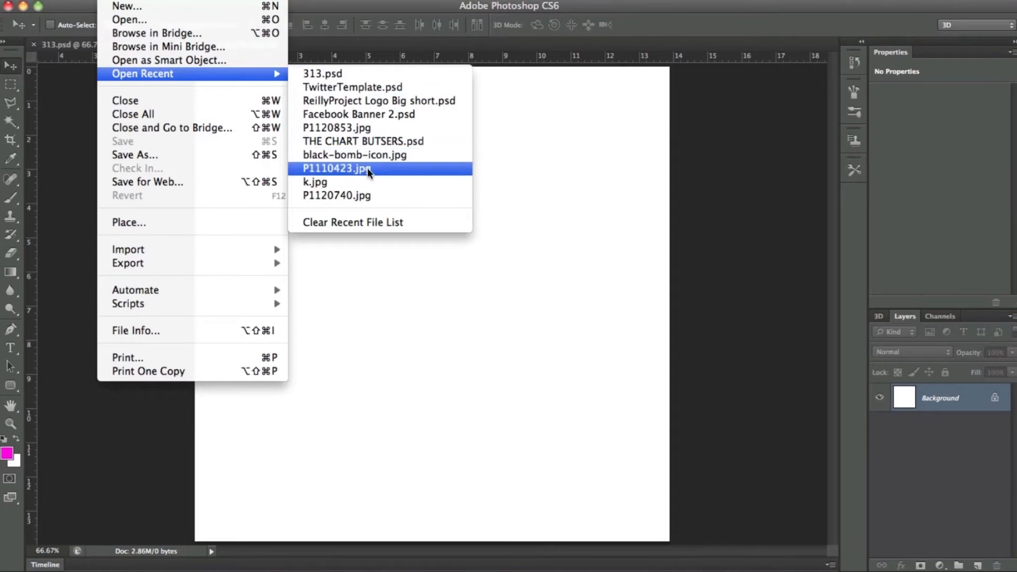
pyautogui.moveTo(379, 114)
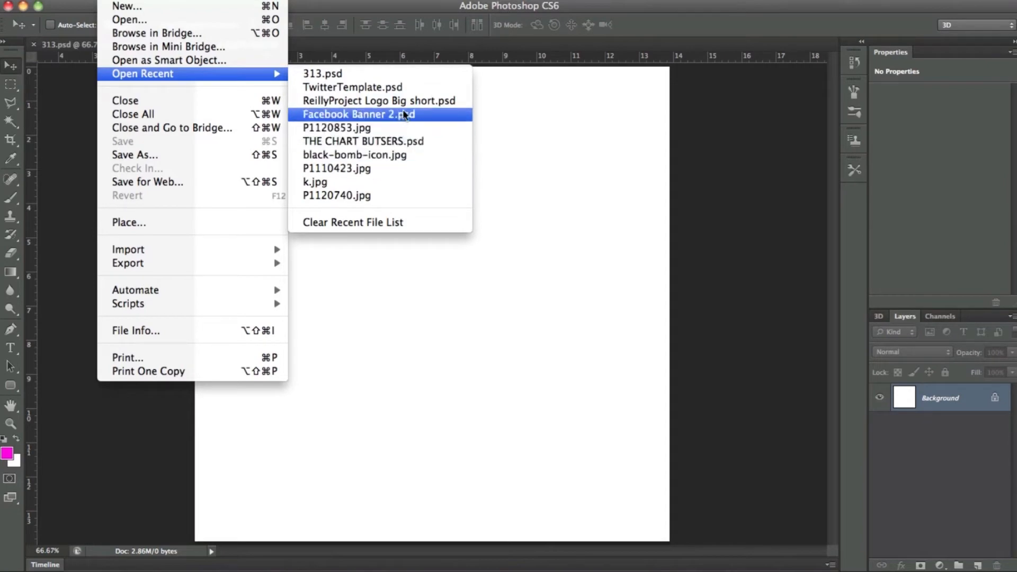
pyautogui.click(378, 101)
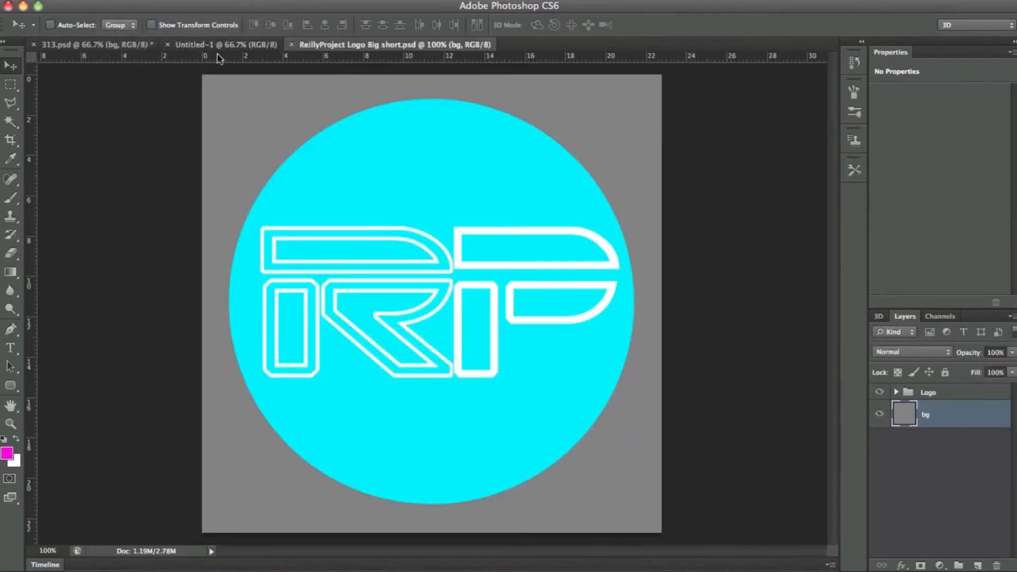
pyautogui.click(928, 392)
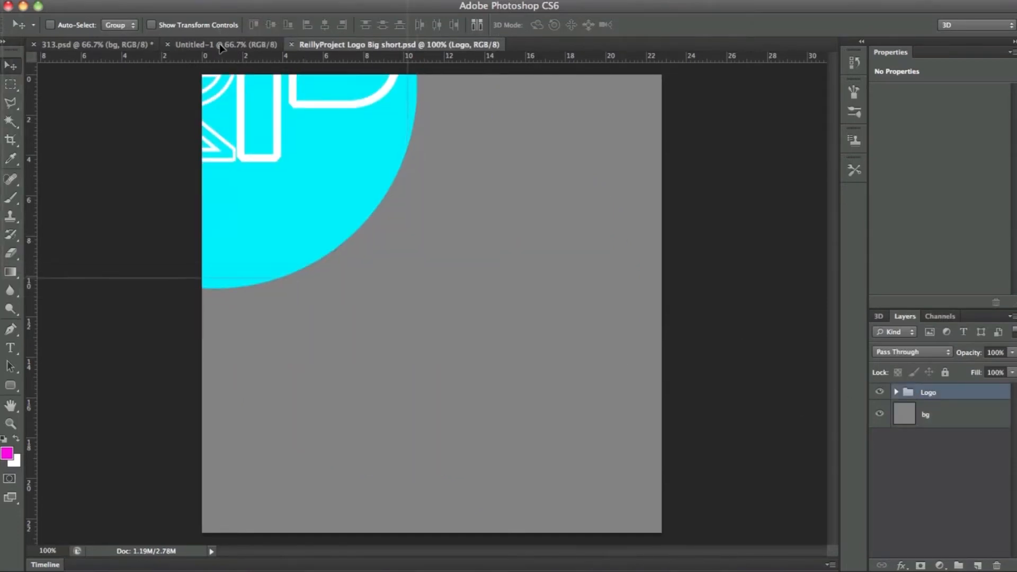
pyautogui.click(221, 44)
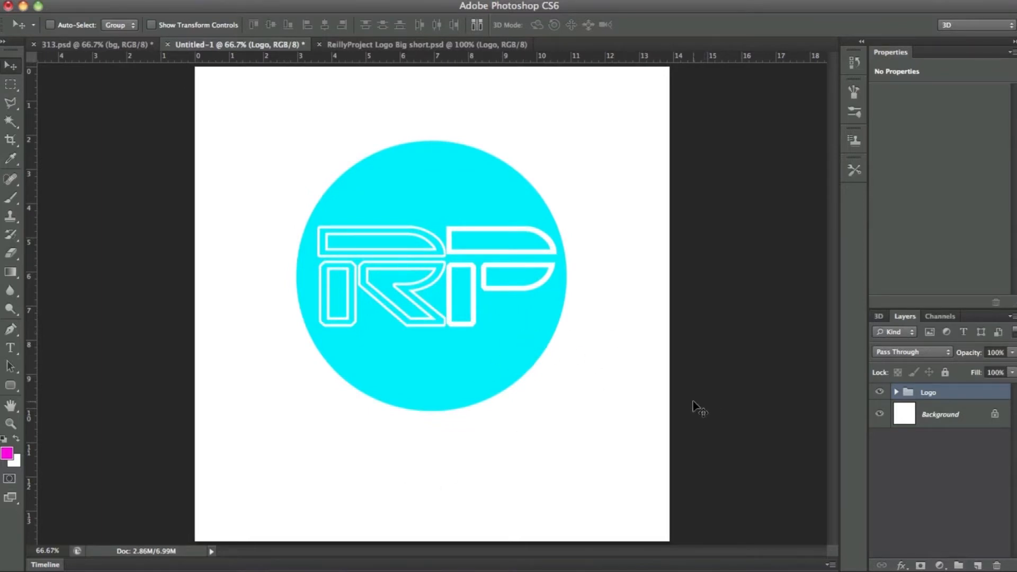
pyautogui.moveTo(244, 366)
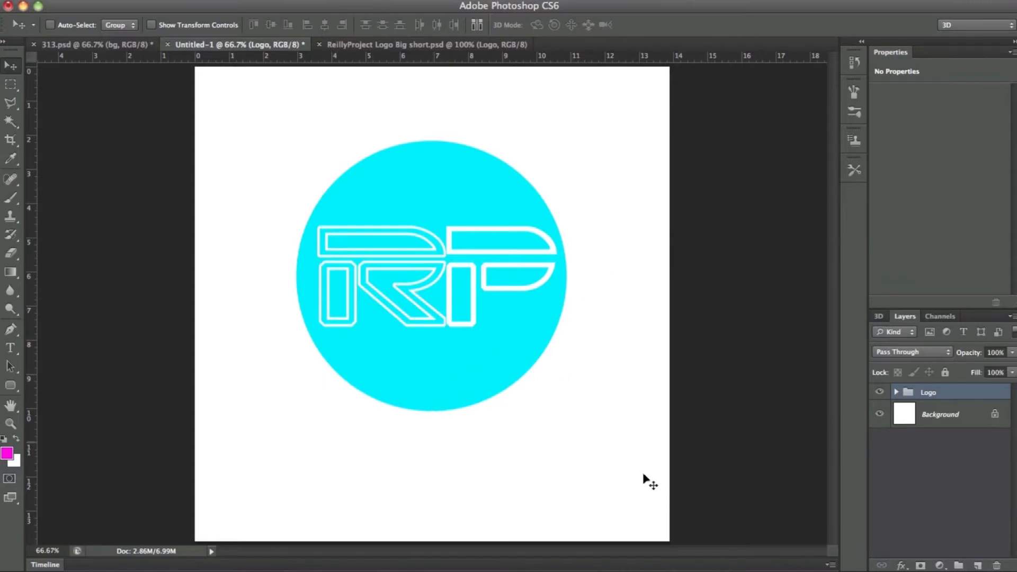
pyautogui.moveTo(966, 402)
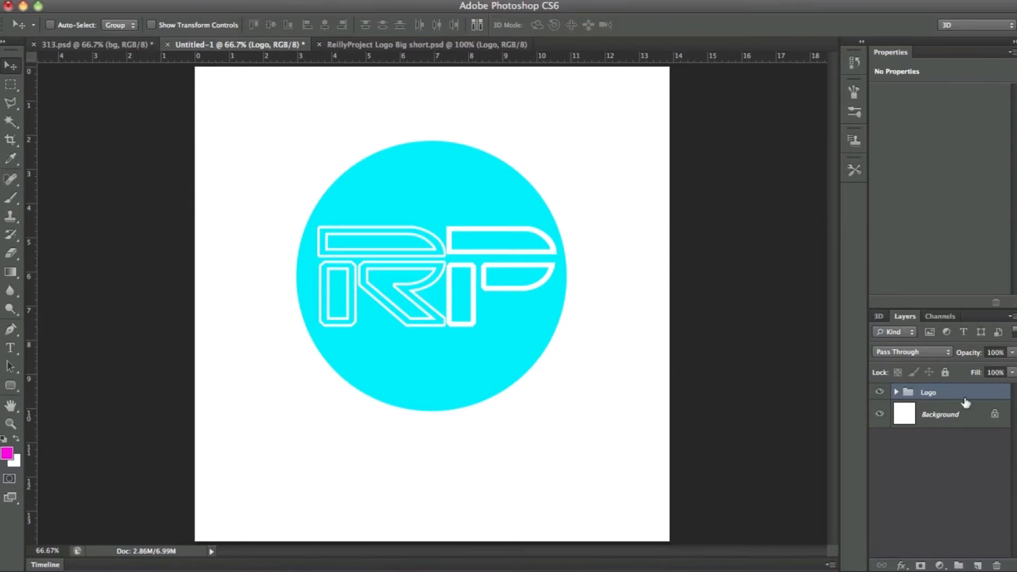
# Merge the Logo group into one Logo layer and tilt the RP circle off-center.
pyautogui.rightClick(928, 392)
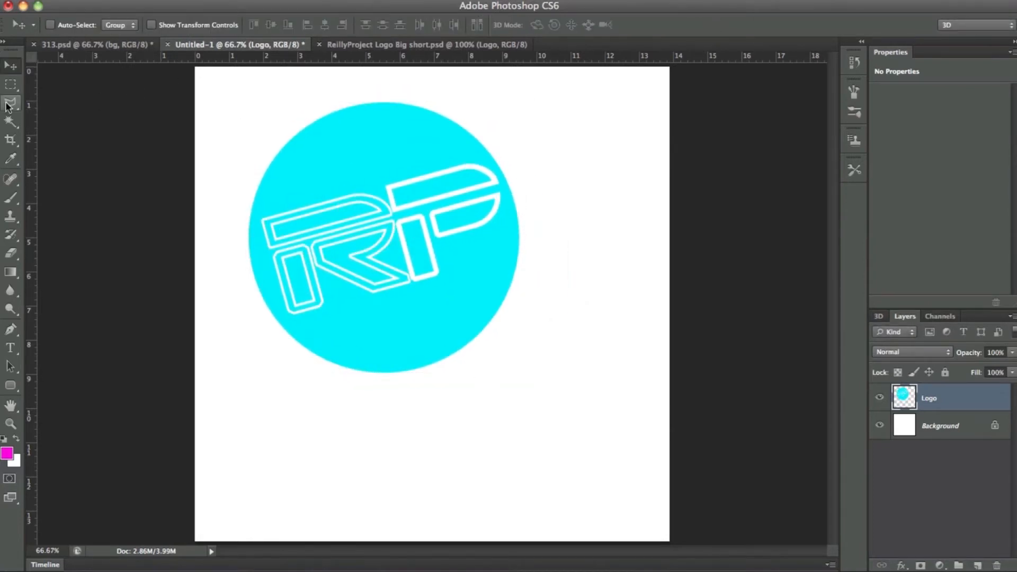
# Cut the circle's lower-right slice onto Layer 1 using Polygonal Lasso, then hide the Logo layer.
pyautogui.click(11, 102)
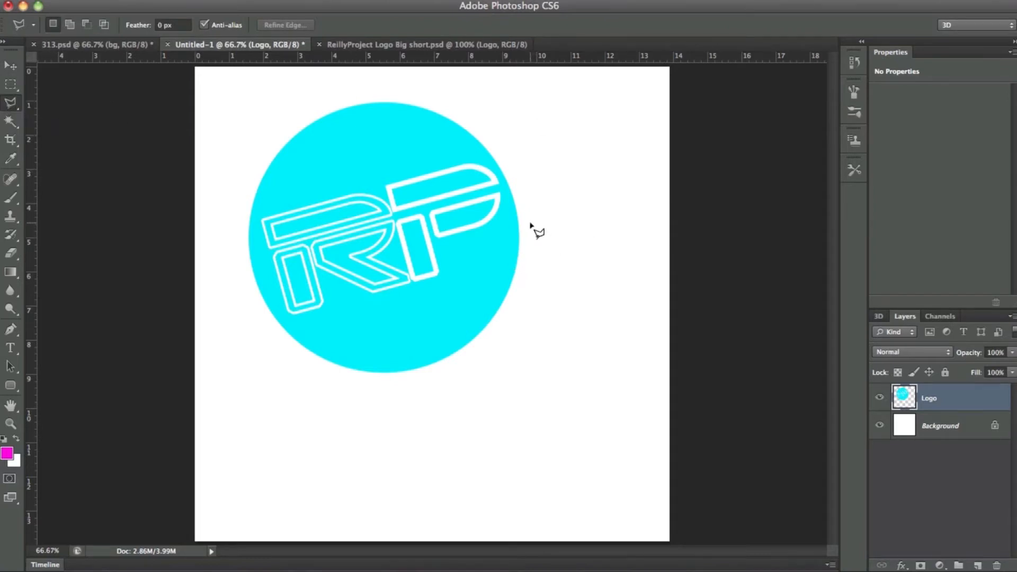
pyautogui.moveTo(529, 225); pyautogui.dragTo(355, 396)
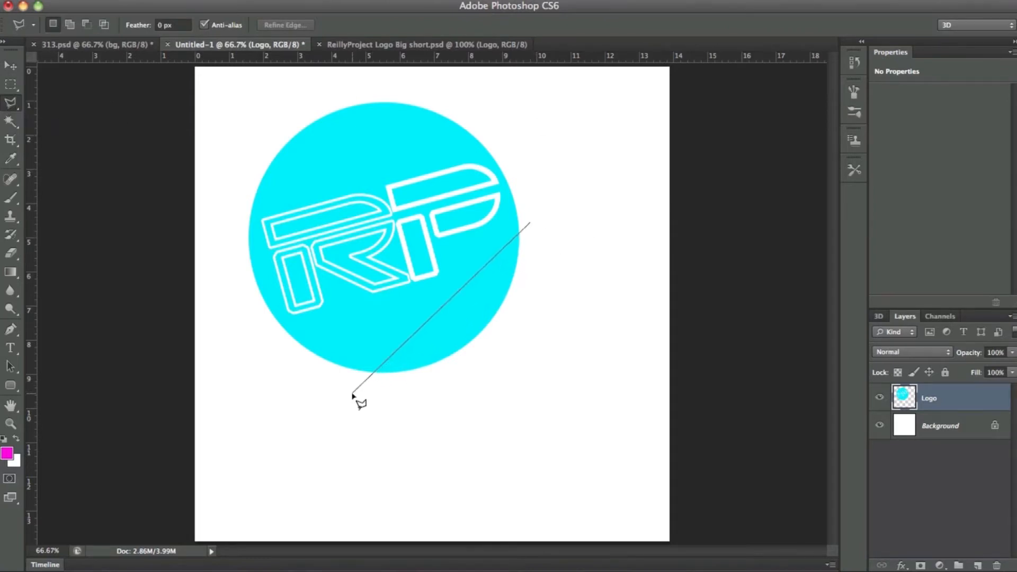
pyautogui.moveTo(354, 396); pyautogui.dragTo(591, 247)
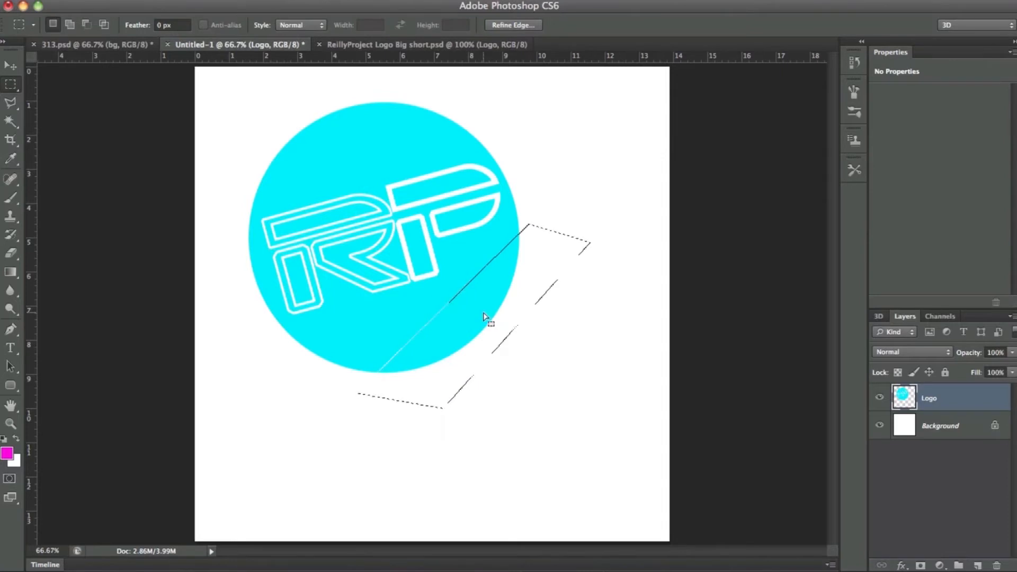
pyautogui.rightClick(483, 318)
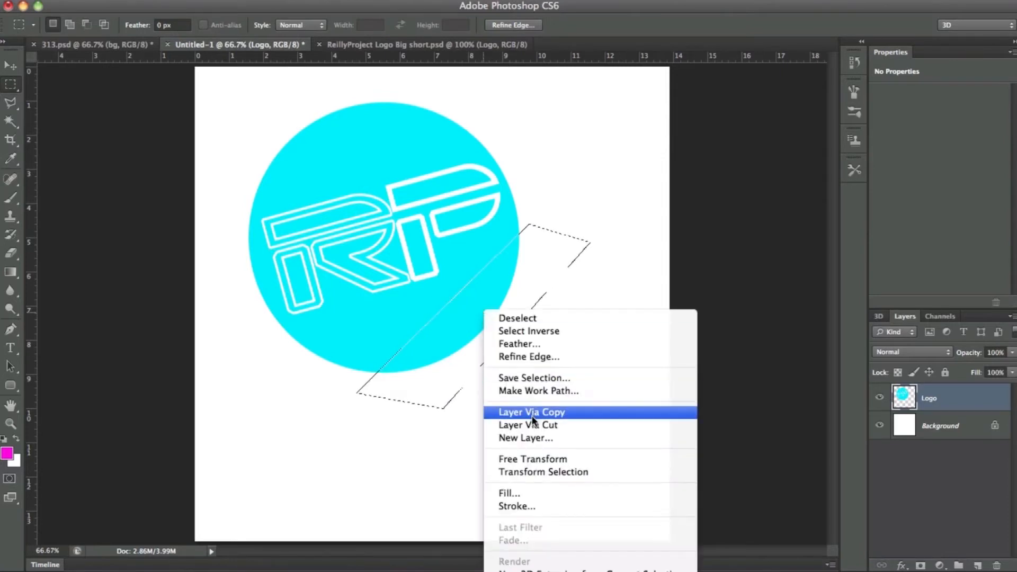
pyautogui.moveTo(528, 425)
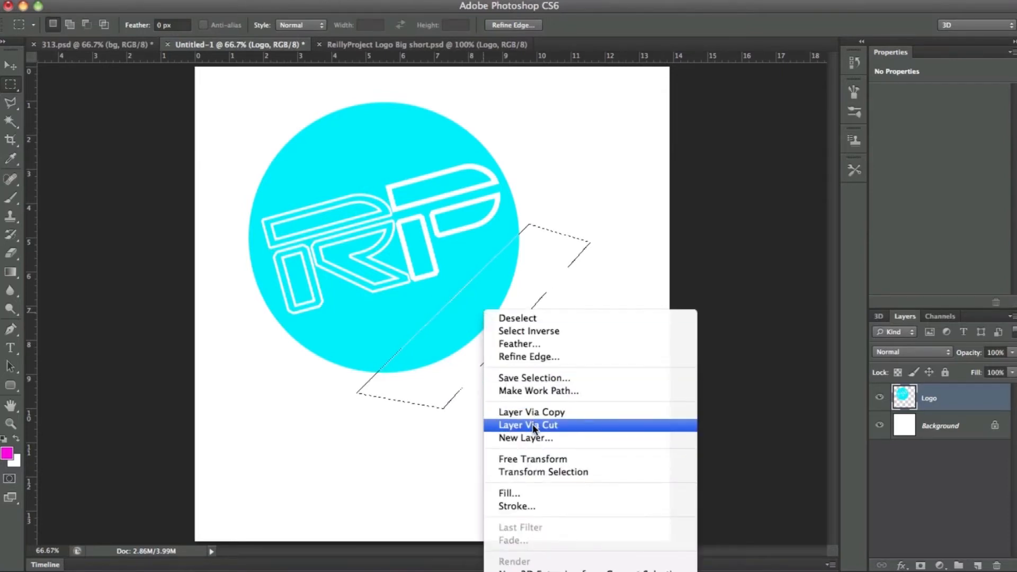
pyautogui.click(527, 425)
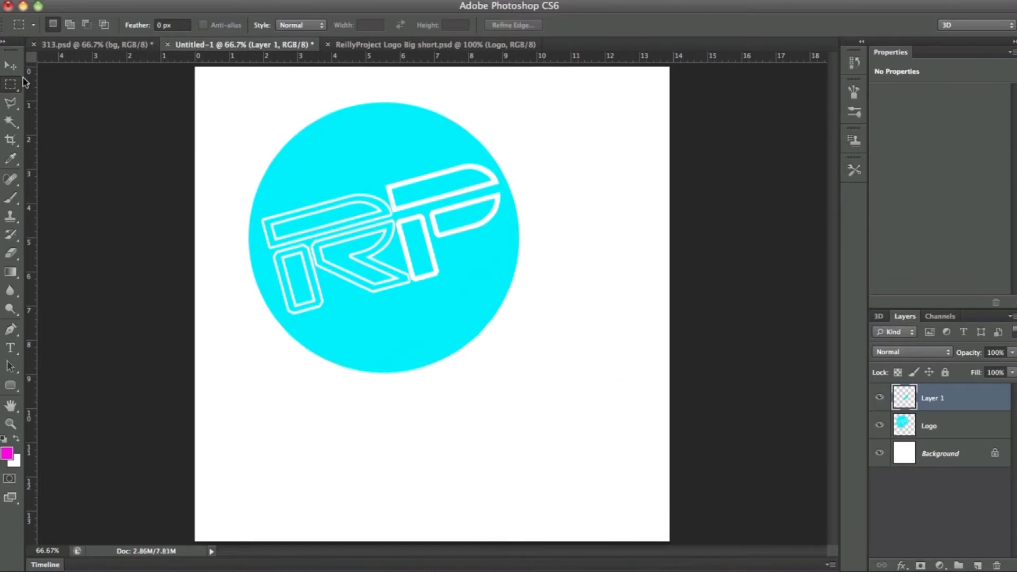
pyautogui.click(11, 64)
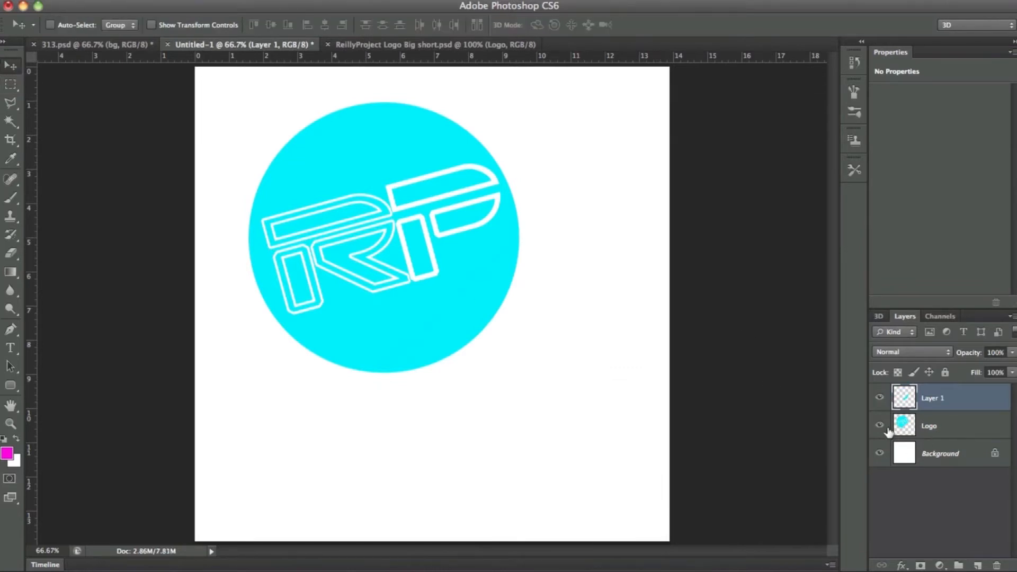
pyautogui.click(881, 426)
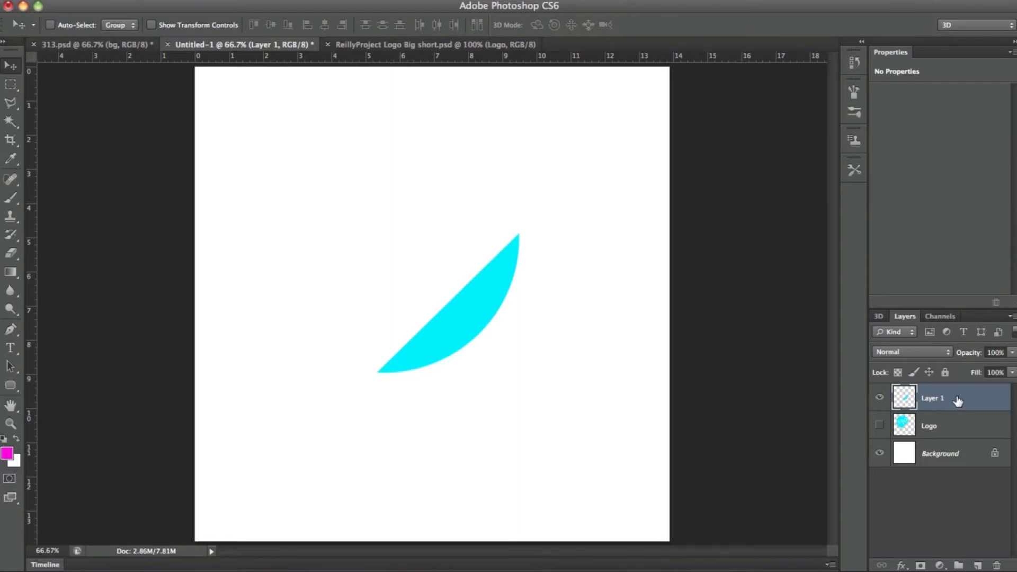
# Rotate the Layer 1 slice 180° and show the Logo layer again.
pyautogui.press('cmd+t')
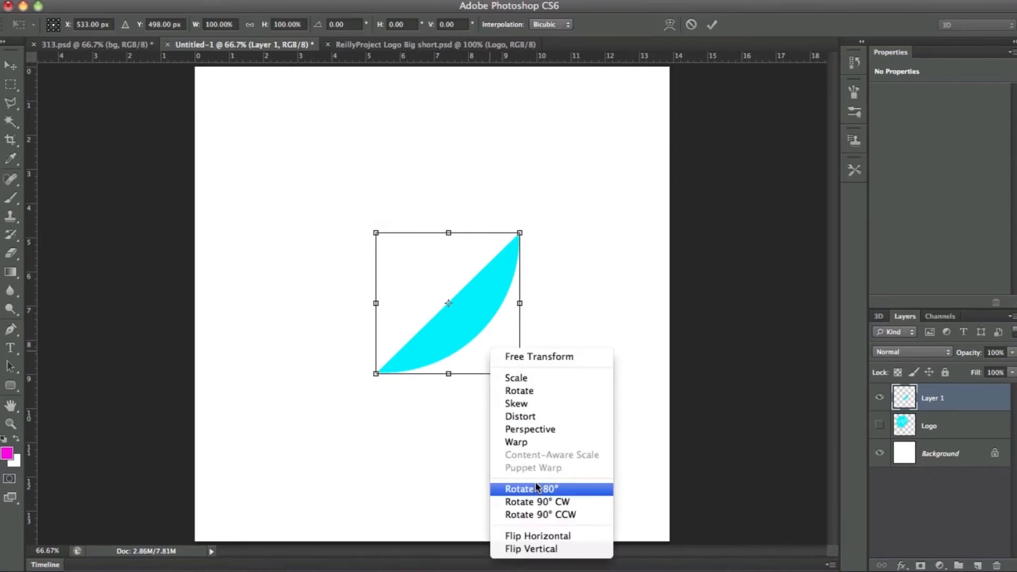
pyautogui.moveTo(538, 495)
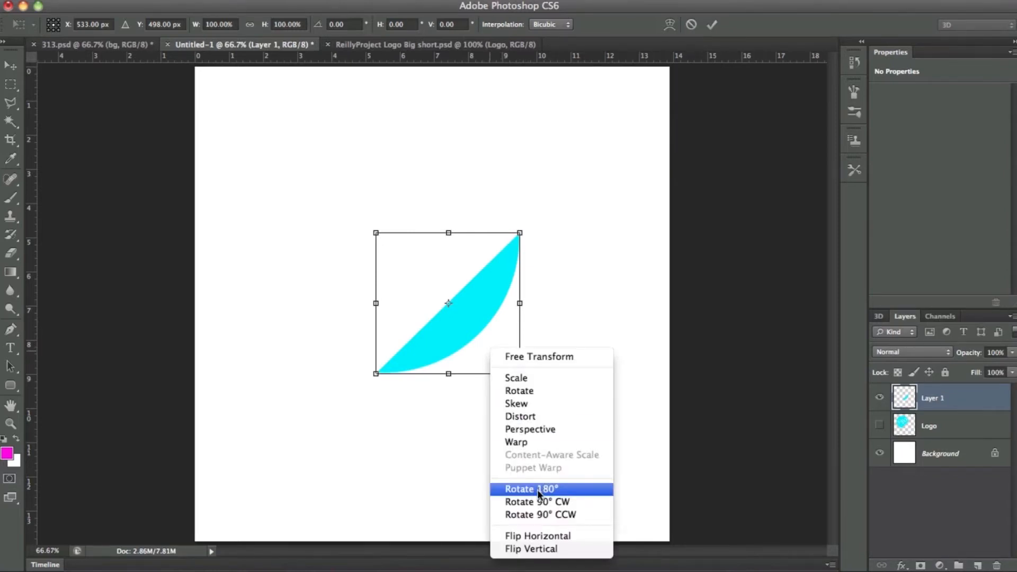
pyautogui.click(530, 489)
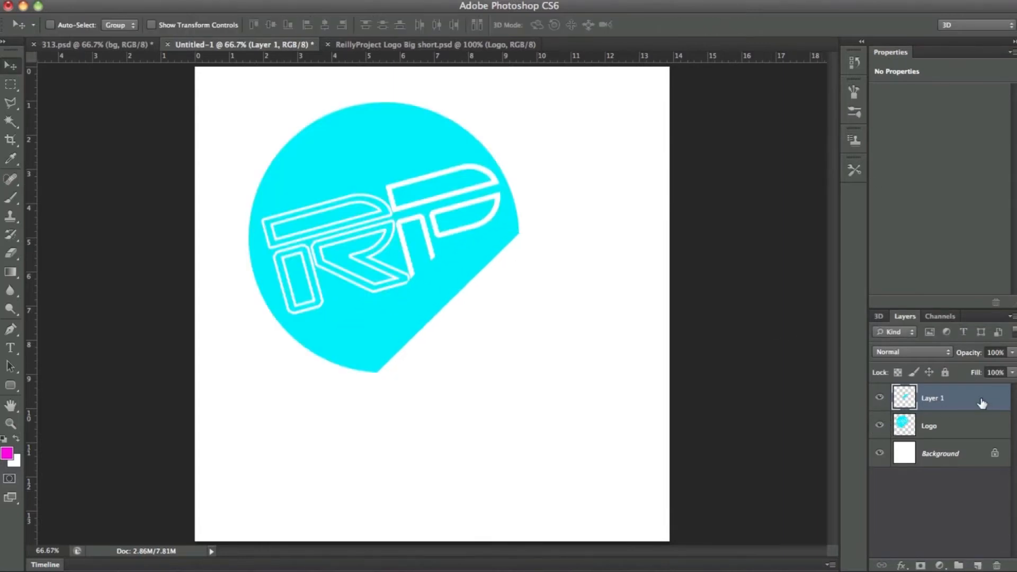
# Give Layer 1 a white Color Overlay layer style.
pyautogui.doubleClick(932, 398)
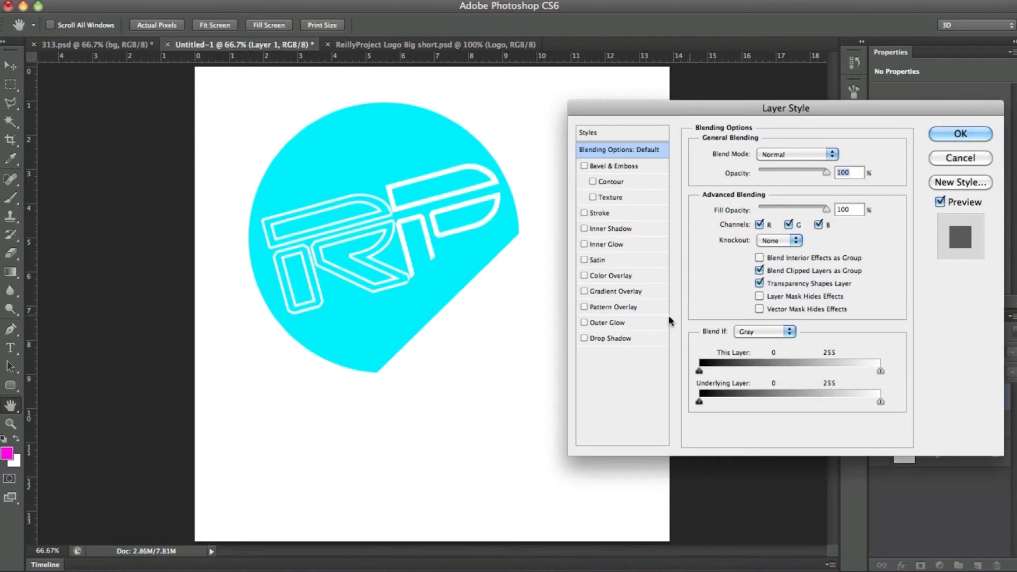
pyautogui.moveTo(589, 258)
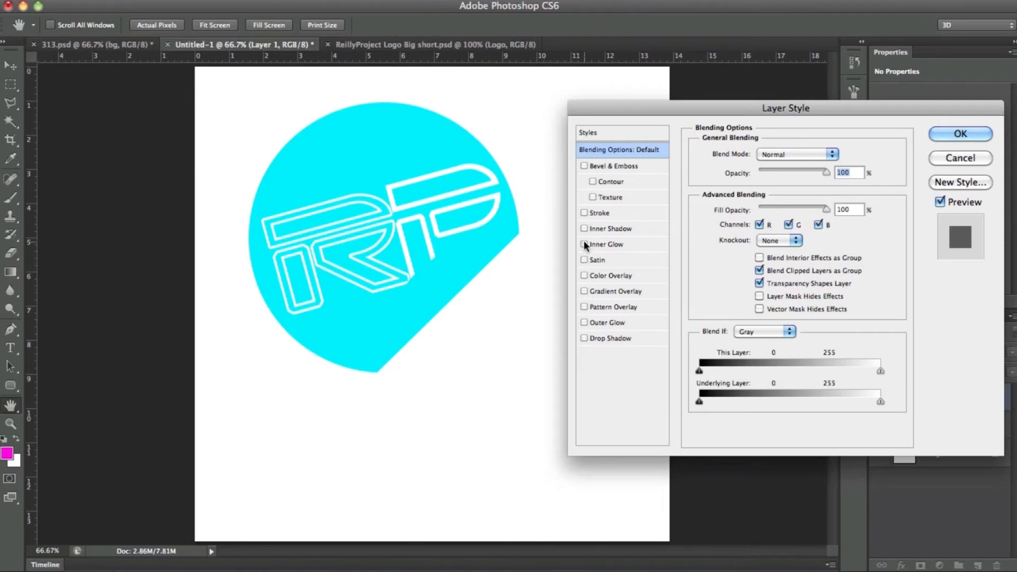
pyautogui.click(585, 275)
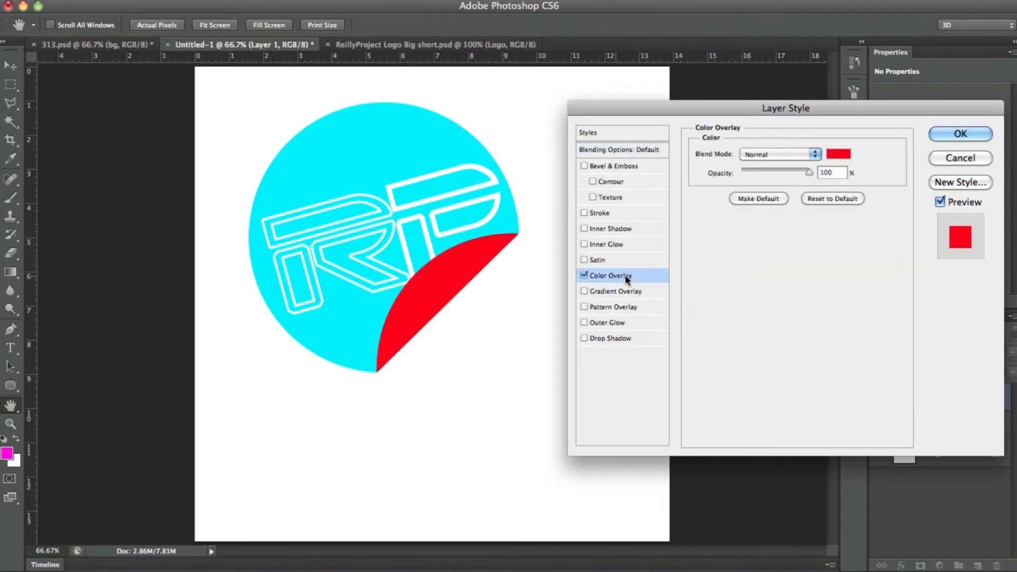
pyautogui.click(838, 154)
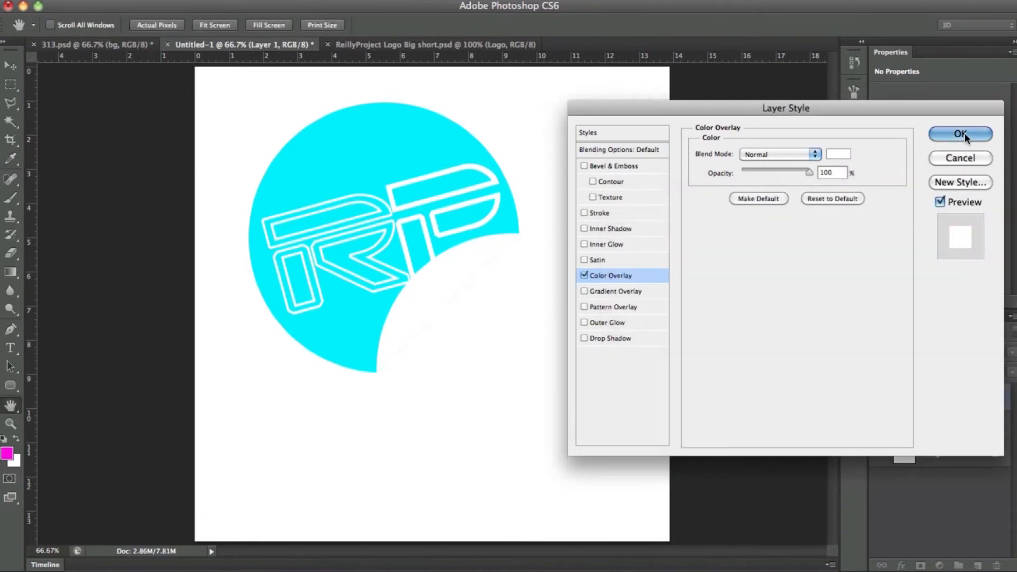
pyautogui.click(960, 134)
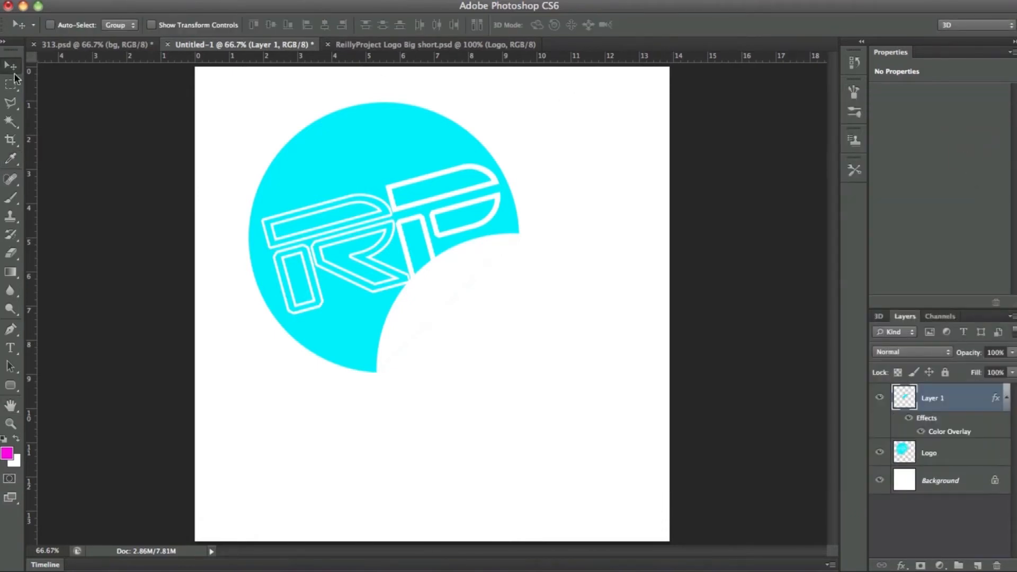
pyautogui.moveTo(11, 65)
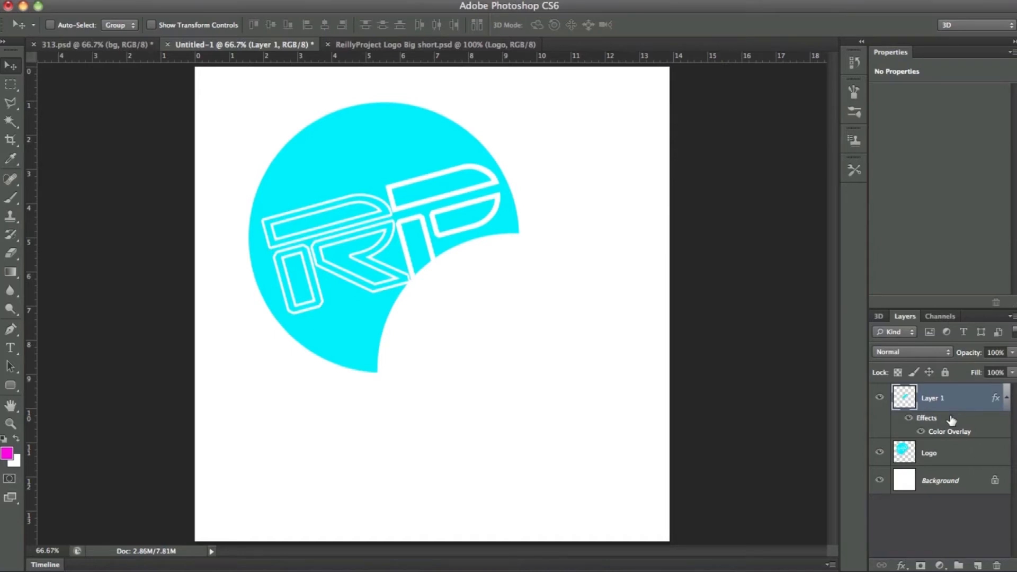
pyautogui.moveTo(951, 419)
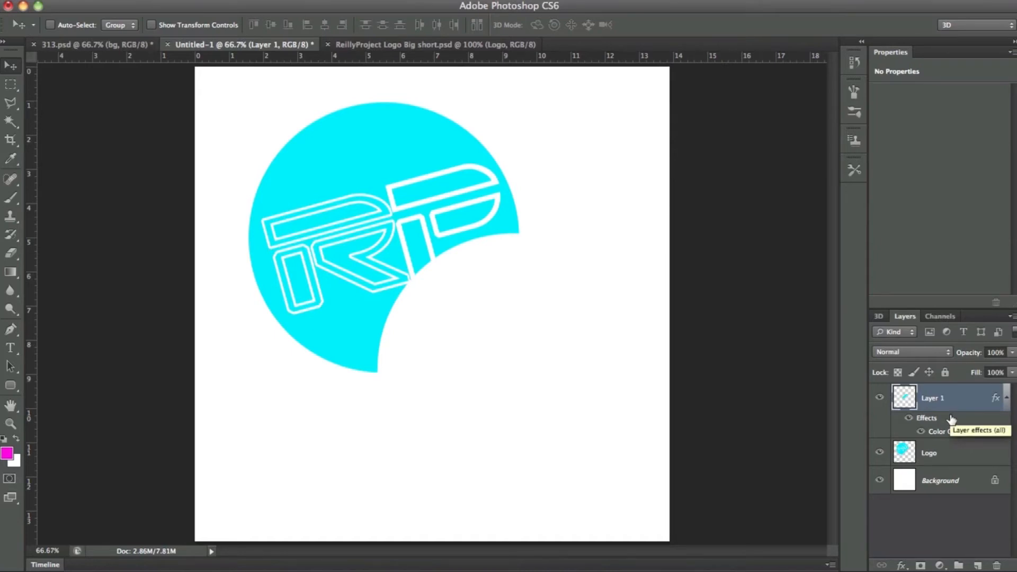
pyautogui.moveTo(957, 487)
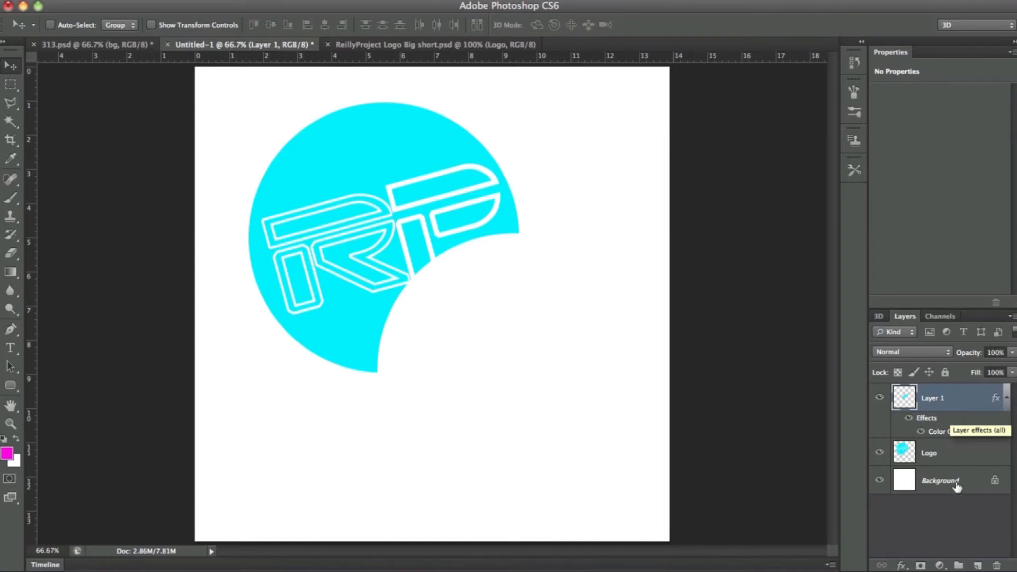
# Add Layer 2 beneath the curl and set a soft 90 px black brush at 14% opacity.
pyautogui.click(941, 454)
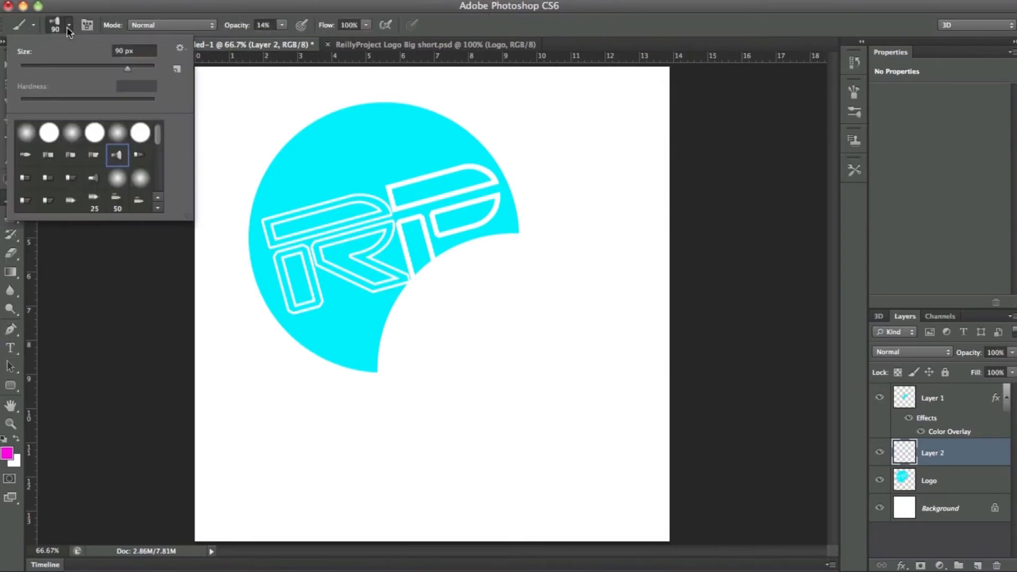
pyautogui.click(117, 132)
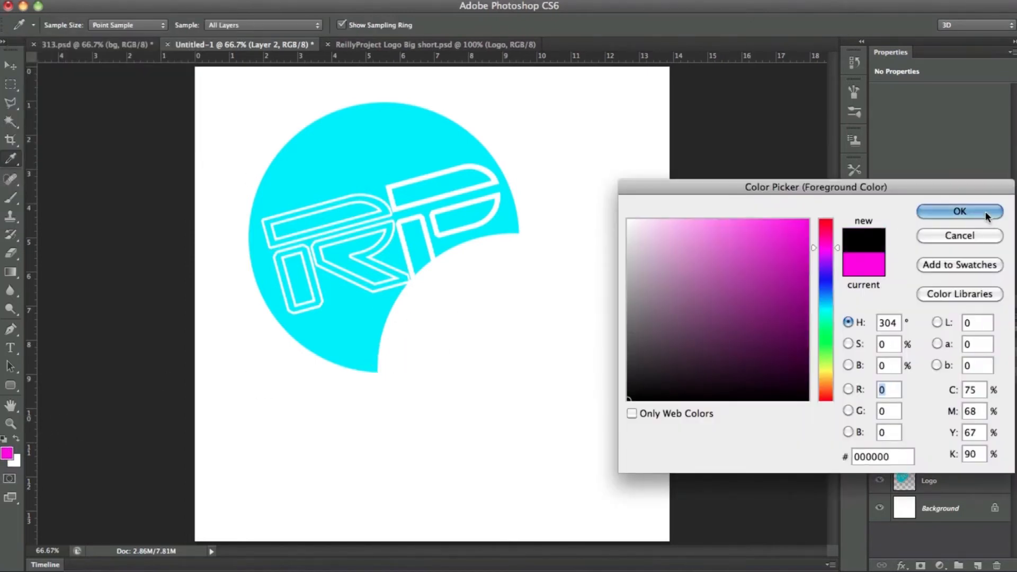
pyautogui.click(960, 211)
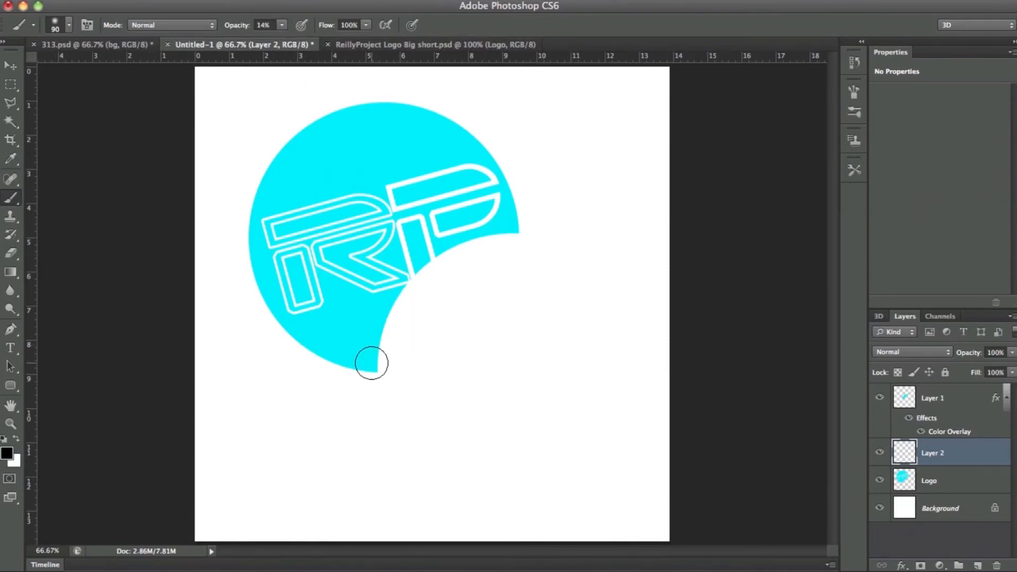
pyautogui.moveTo(382, 355)
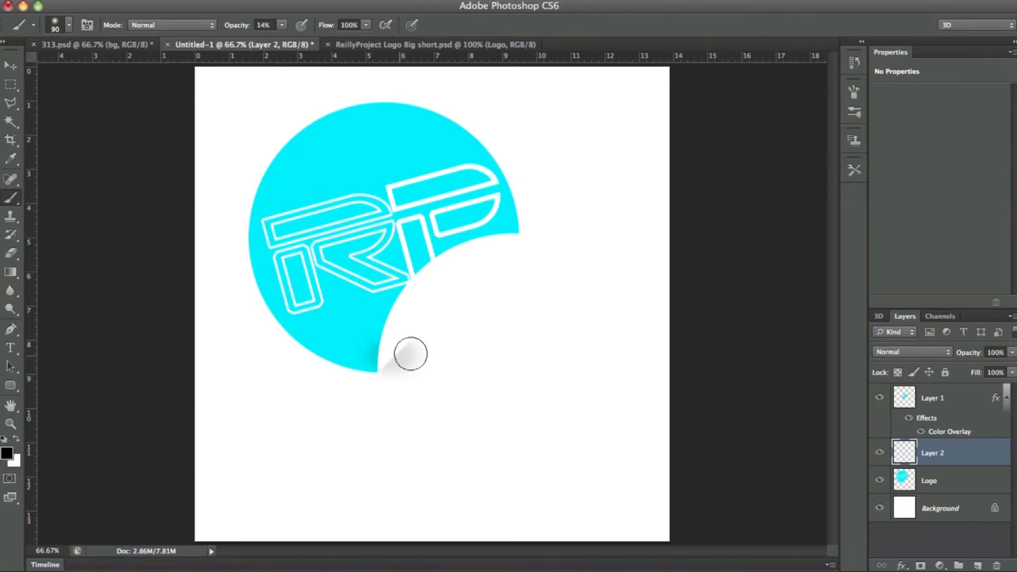
# Paint soft shadows along the curl's bottom, outer edge and both tips.
pyautogui.moveTo(410, 355); pyautogui.dragTo(485, 306)
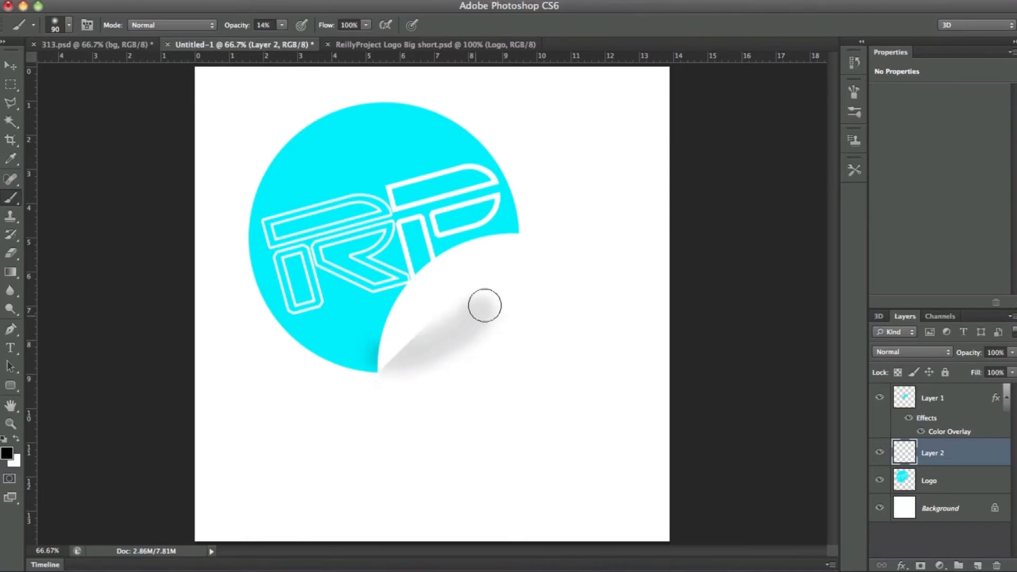
pyautogui.moveTo(485, 306); pyautogui.dragTo(506, 234)
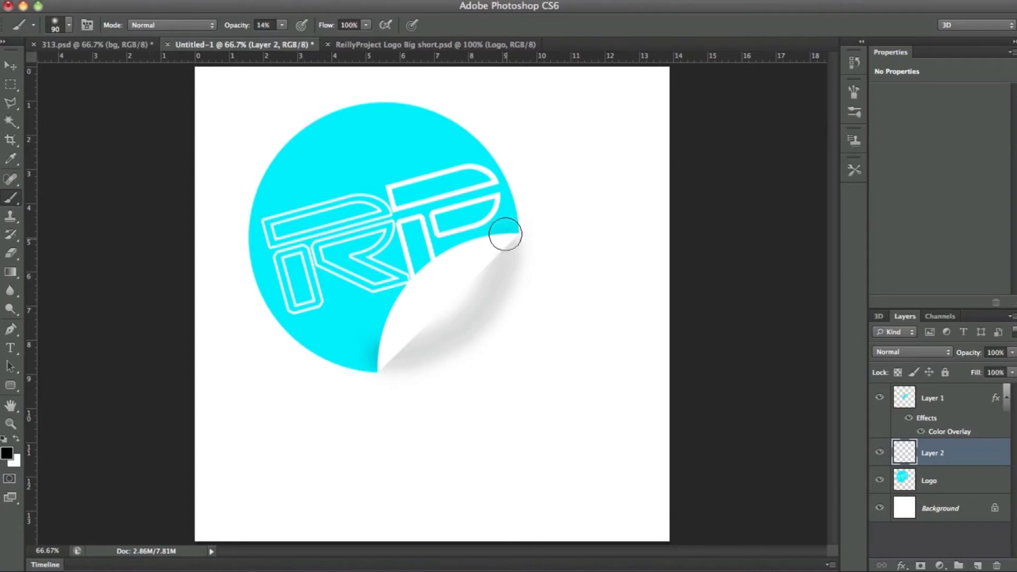
pyautogui.moveTo(506, 234); pyautogui.dragTo(386, 351)
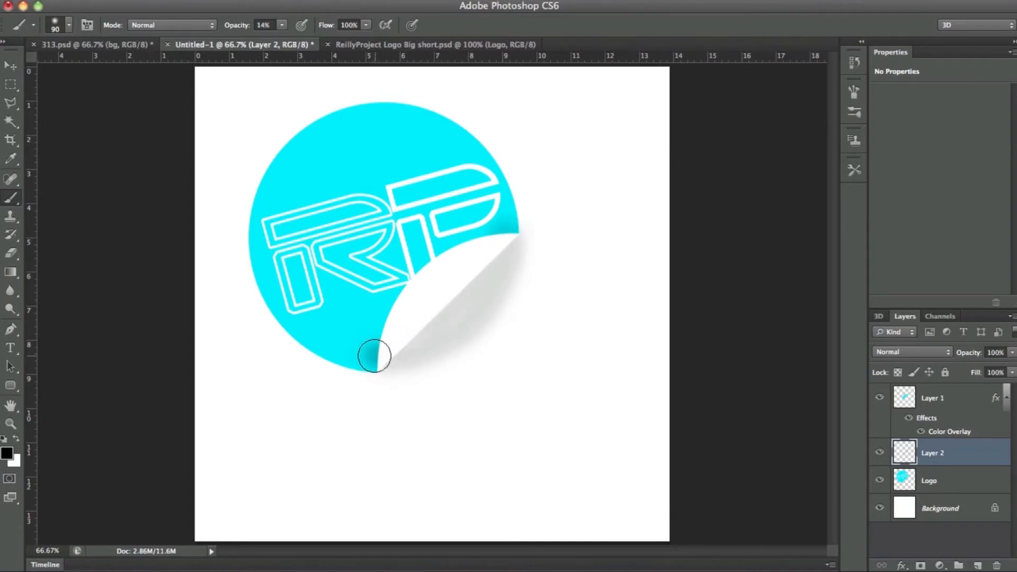
pyautogui.moveTo(375, 356); pyautogui.dragTo(482, 258)
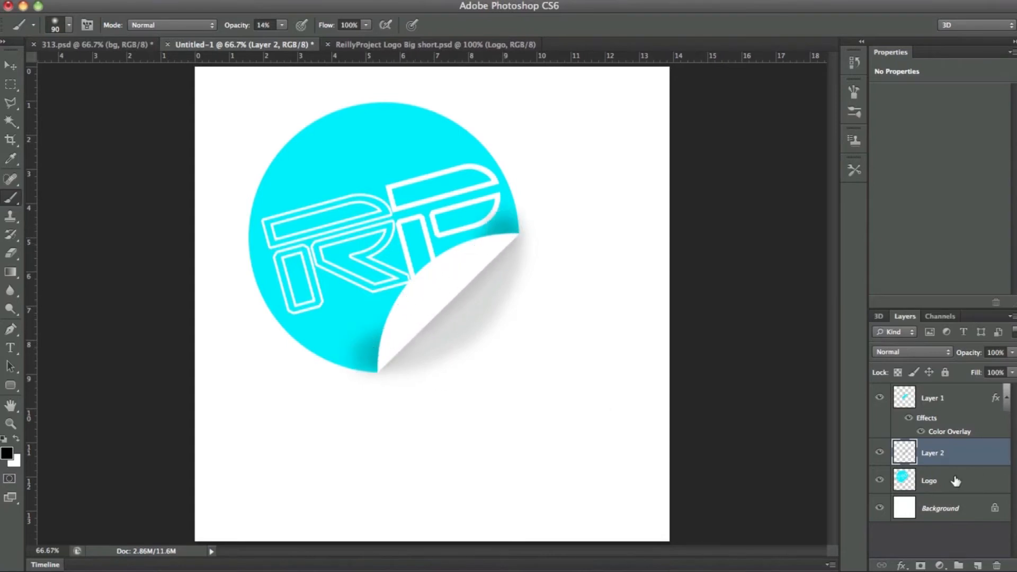
# Warp the white curl on Layer 1 into a curved fold and commit it.
pyautogui.click(932, 398)
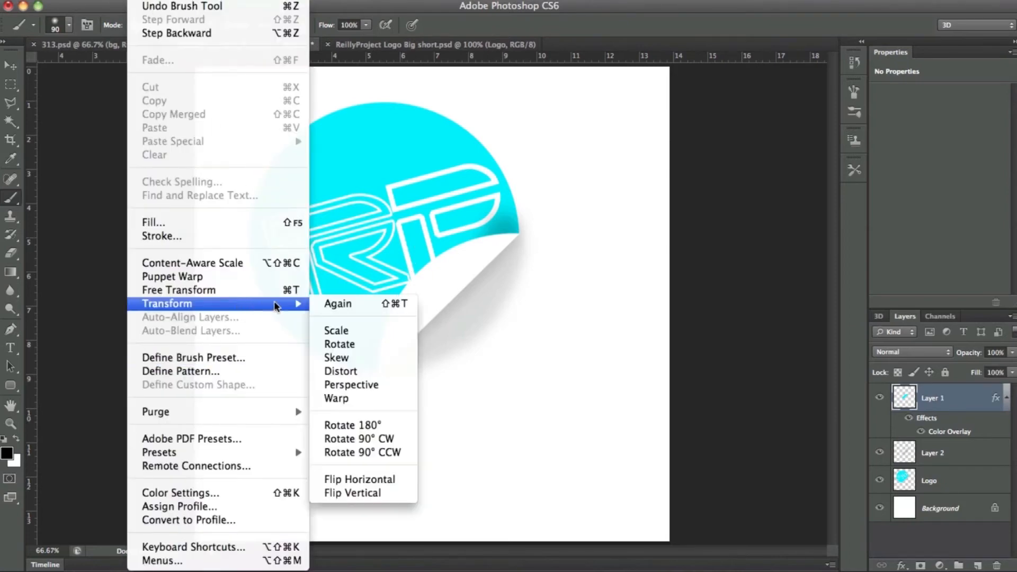
pyautogui.click(336, 399)
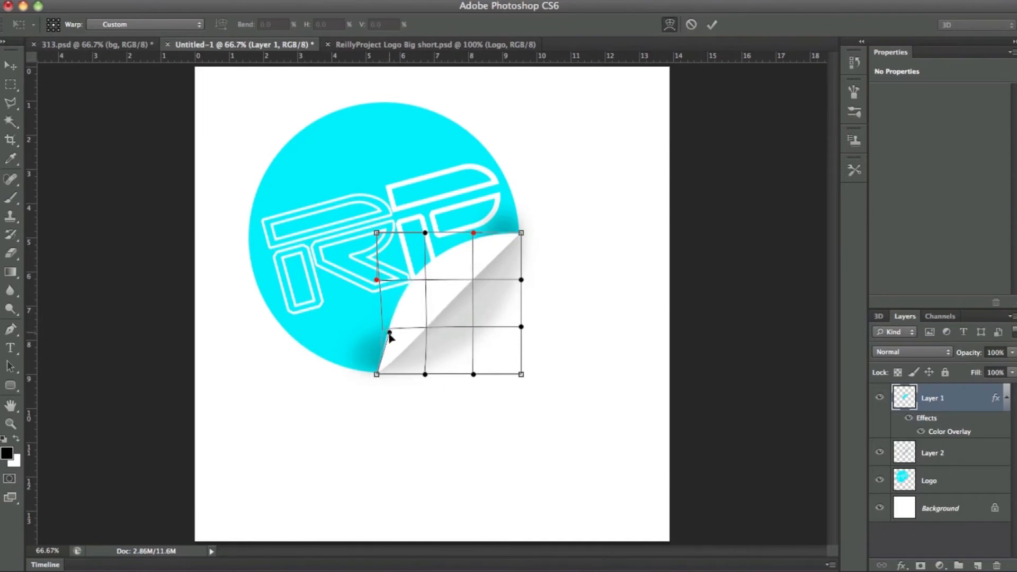
pyautogui.moveTo(389, 338); pyautogui.dragTo(396, 342)
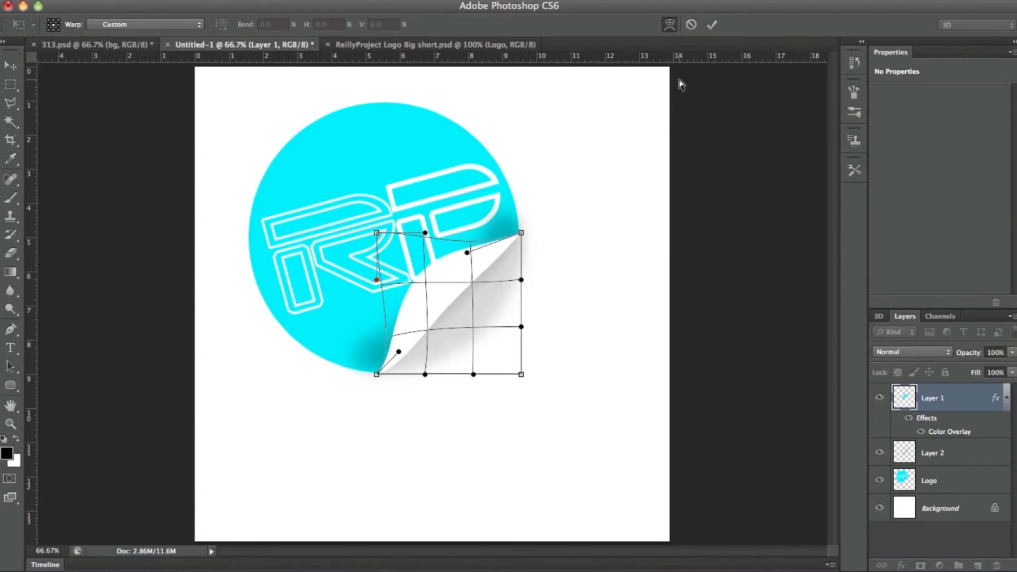
pyautogui.moveTo(452, 309)
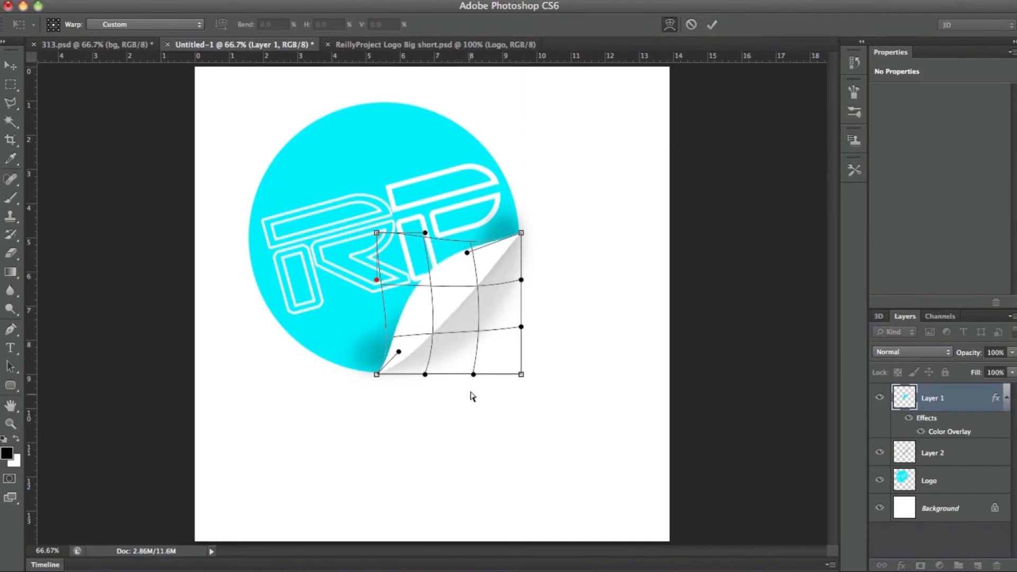
pyautogui.click(712, 25)
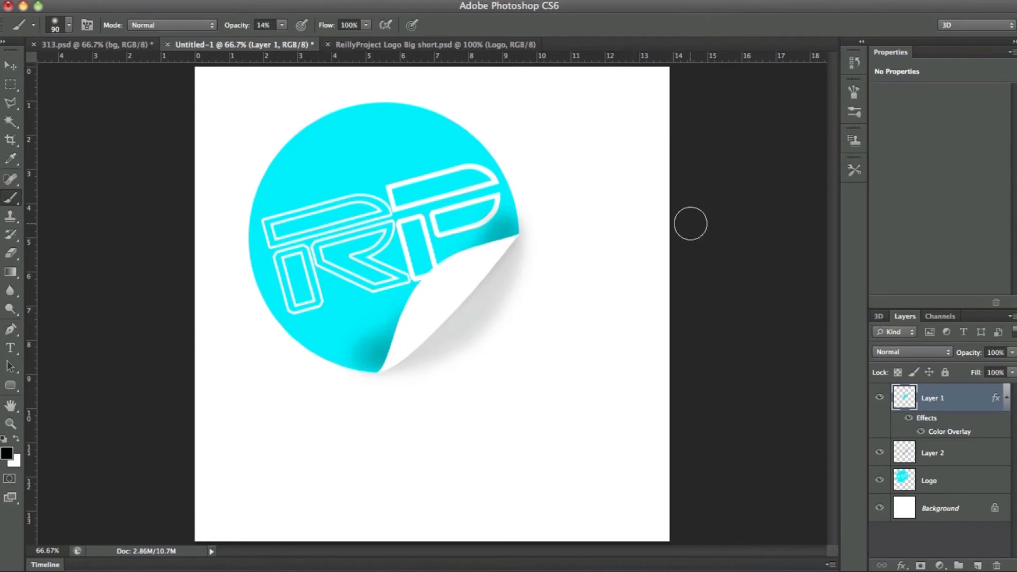
pyautogui.moveTo(729, 309)
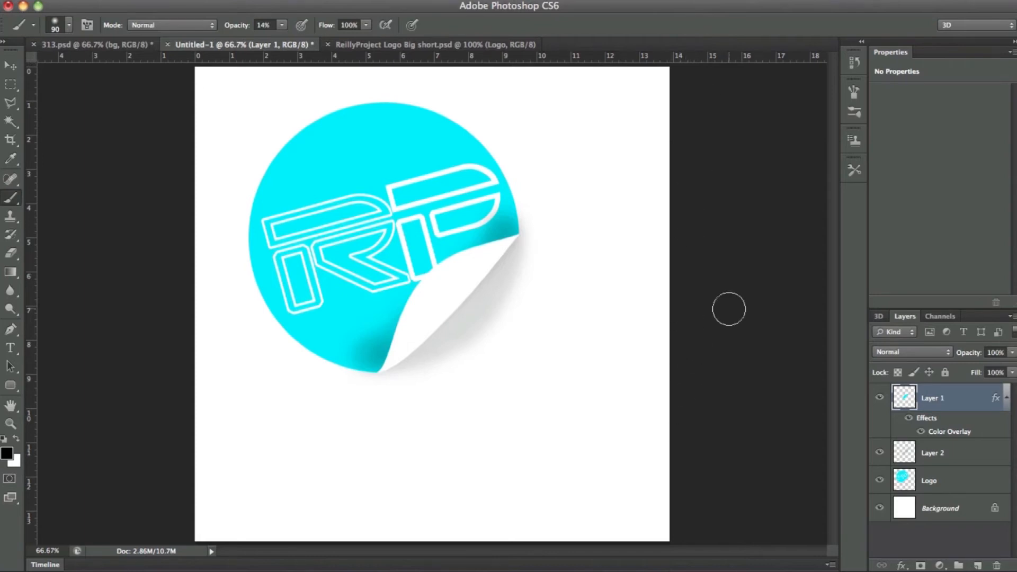
pyautogui.moveTo(970, 396)
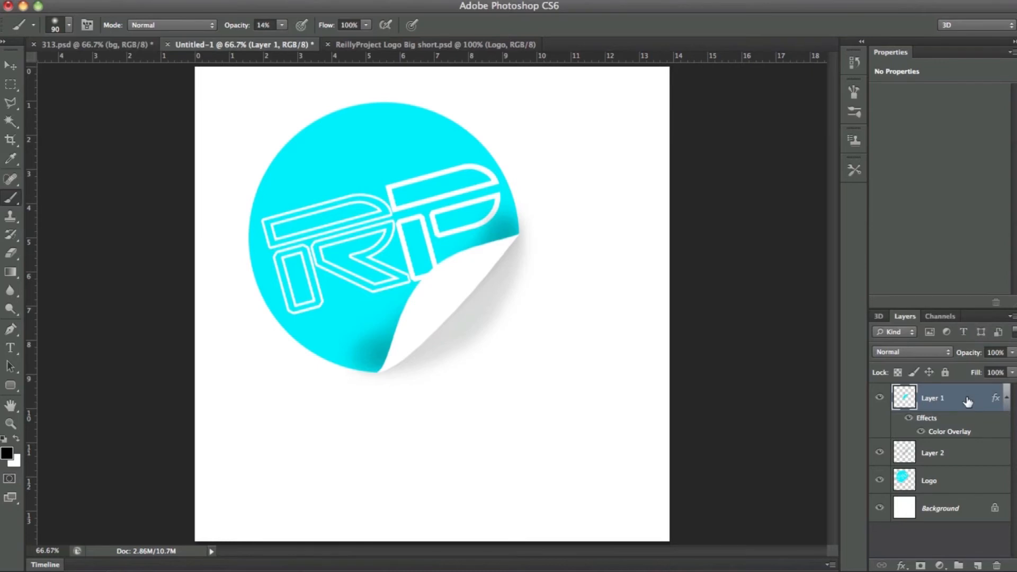
pyautogui.moveTo(968, 402)
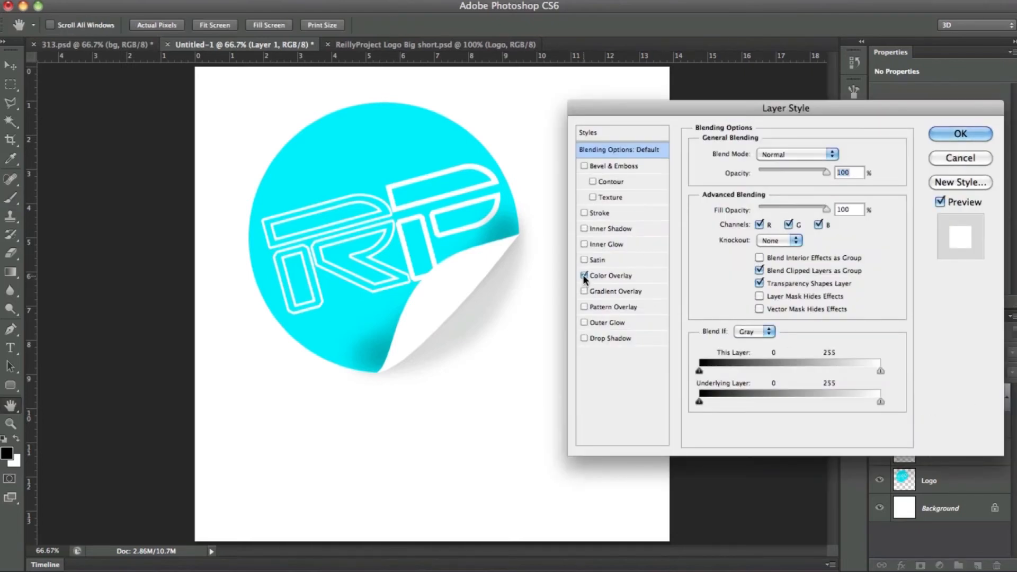
# Add a Gradient Overlay to the curl with its angle set to -29°.
pyautogui.click(584, 275)
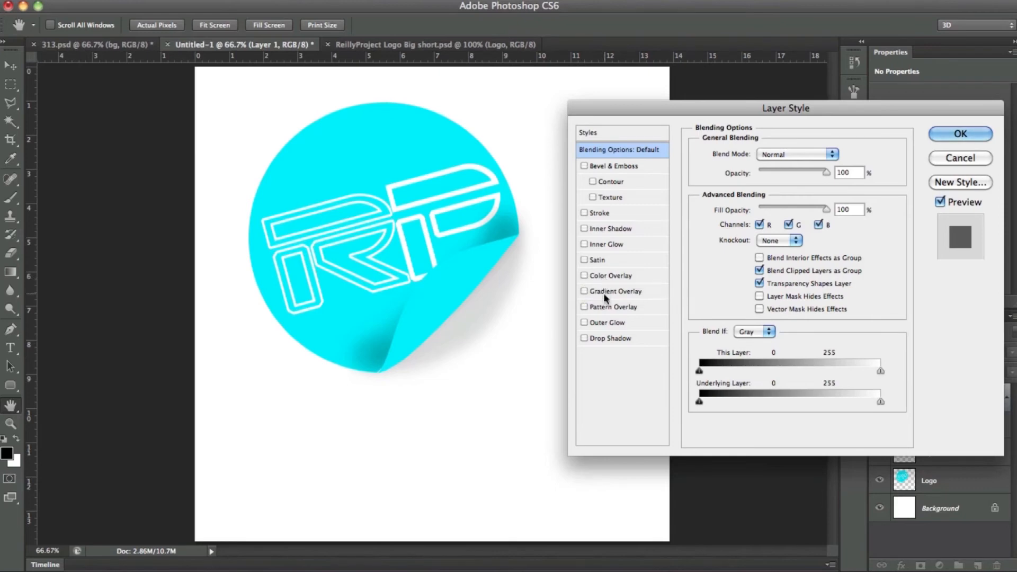
pyautogui.click(584, 291)
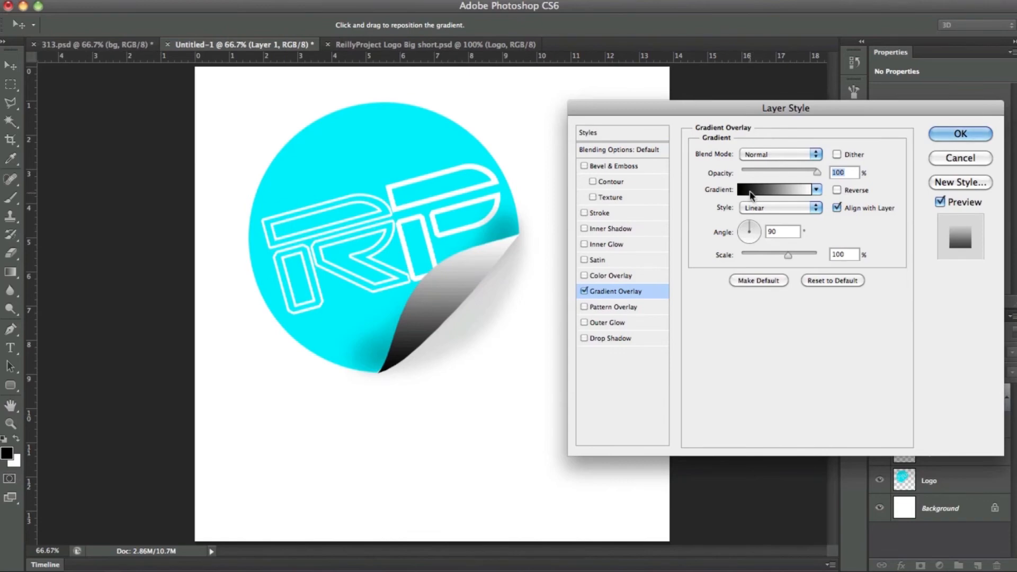
pyautogui.moveTo(749, 228); pyautogui.dragTo(746, 235)
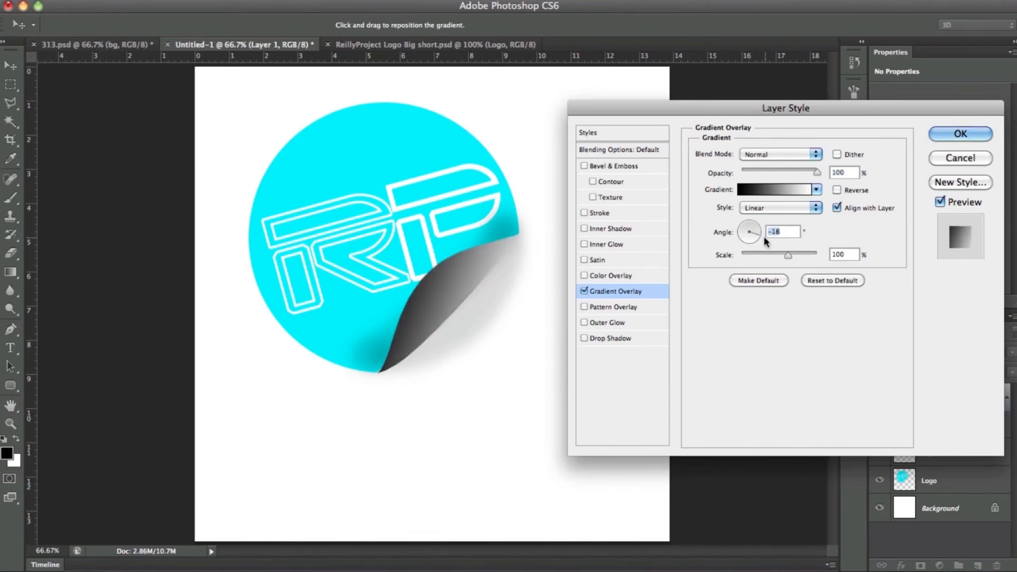
pyautogui.moveTo(751, 228); pyautogui.dragTo(747, 236)
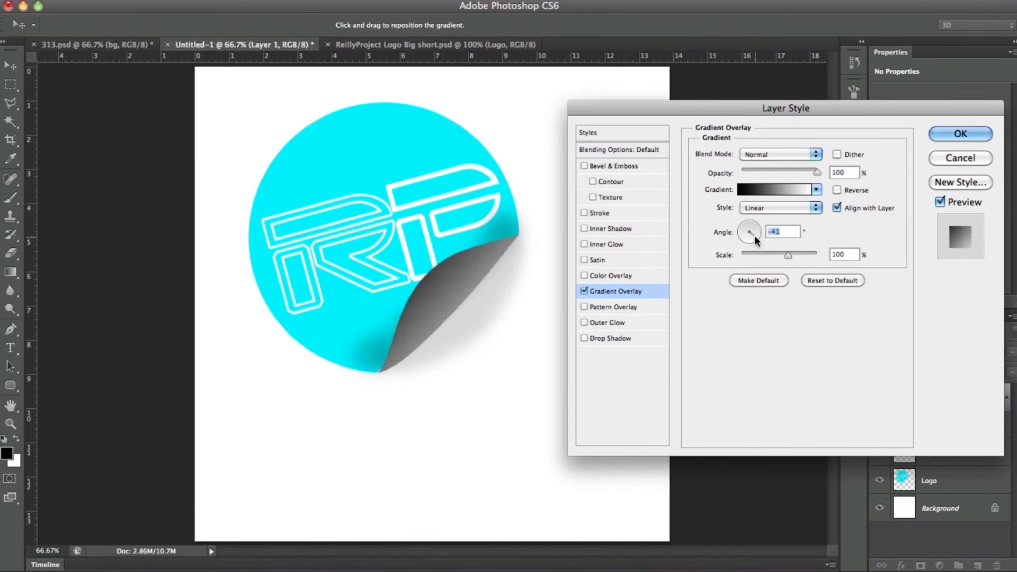
pyautogui.moveTo(748, 232); pyautogui.dragTo(752, 227)
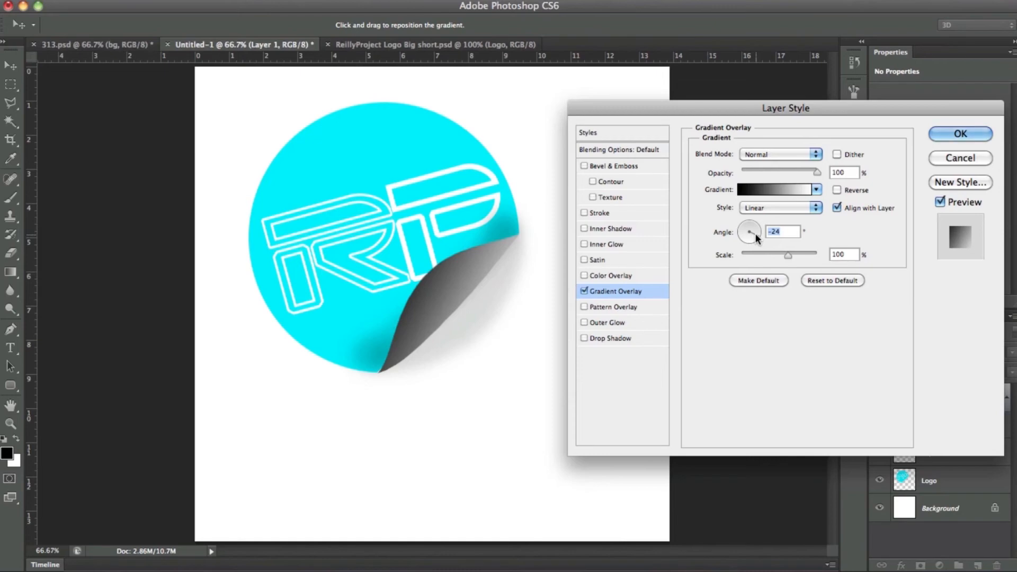
pyautogui.moveTo(750, 232); pyautogui.dragTo(748, 234)
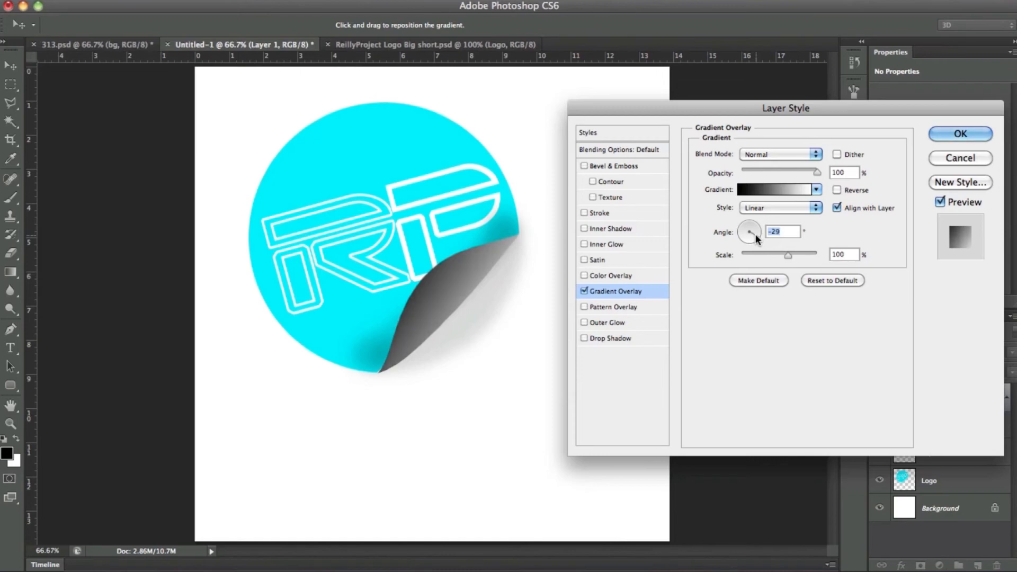
# Move the gradient's white stop to 55% in the Gradient Editor.
pyautogui.click(775, 190)
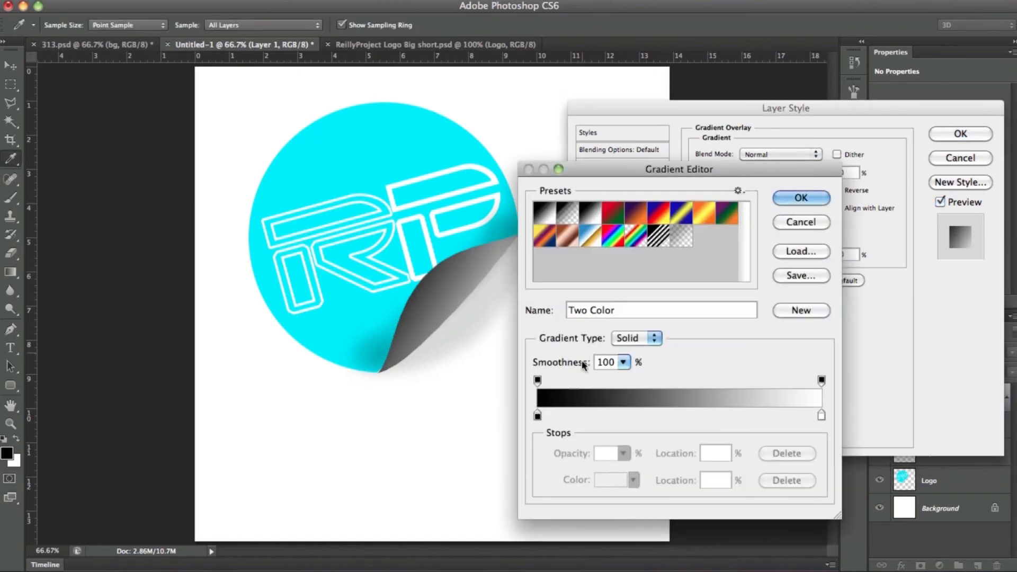
pyautogui.click(717, 415)
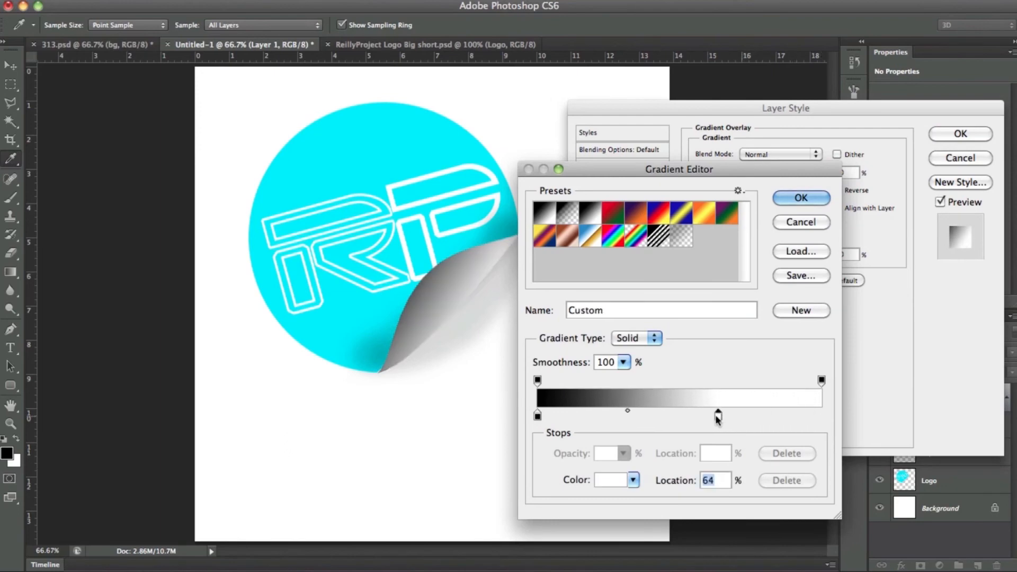
pyautogui.moveTo(717, 416); pyautogui.dragTo(694, 415)
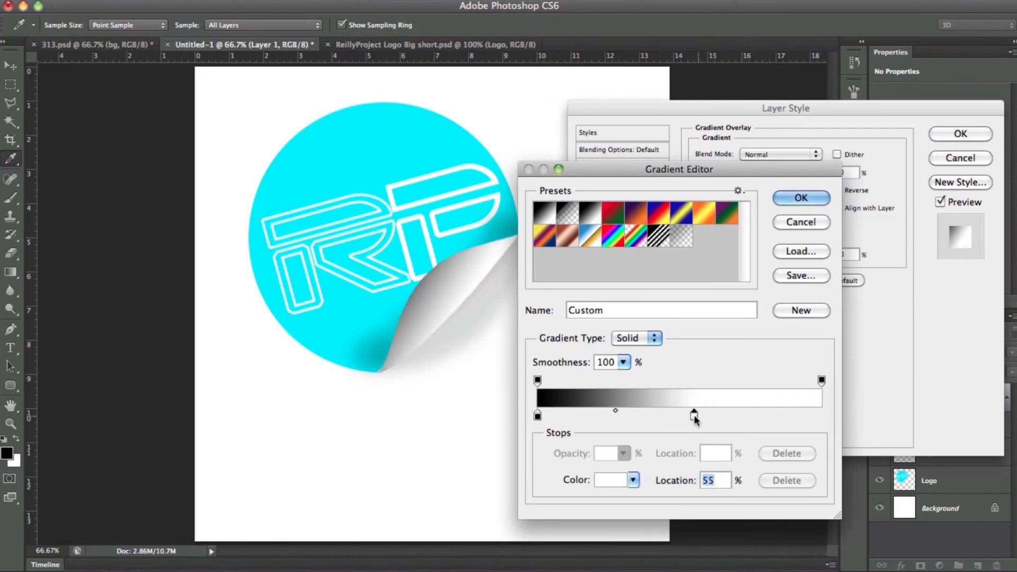
pyautogui.click(801, 197)
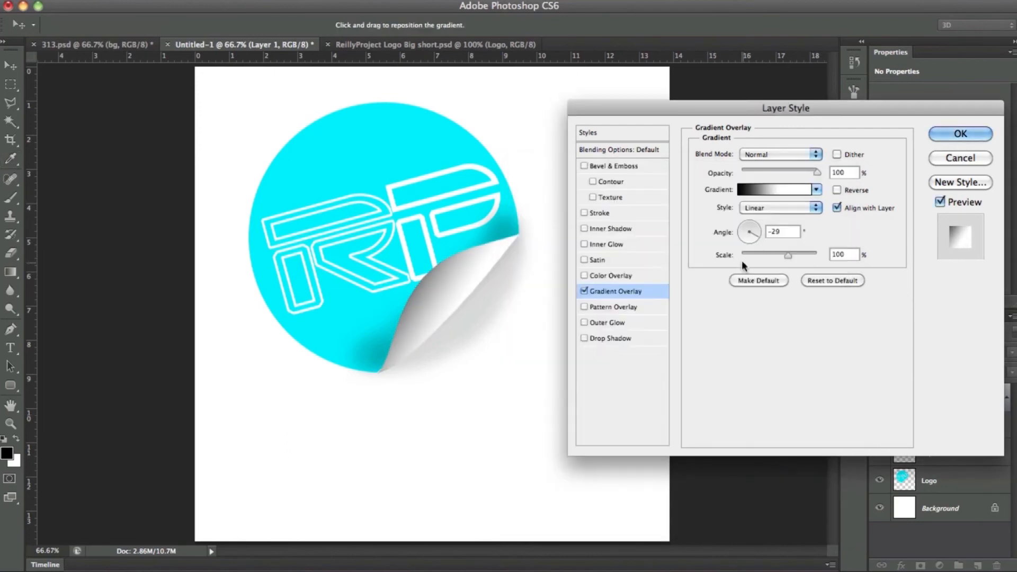
# Enter -38 as the curl's gradient angle and apply the layer style.
pyautogui.click(783, 231)
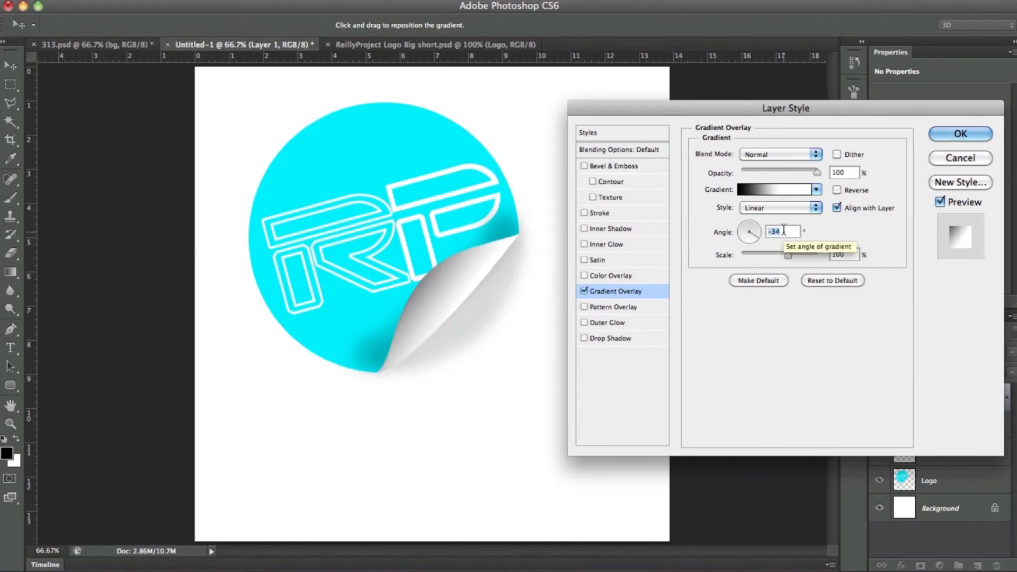
pyautogui.write('-38')
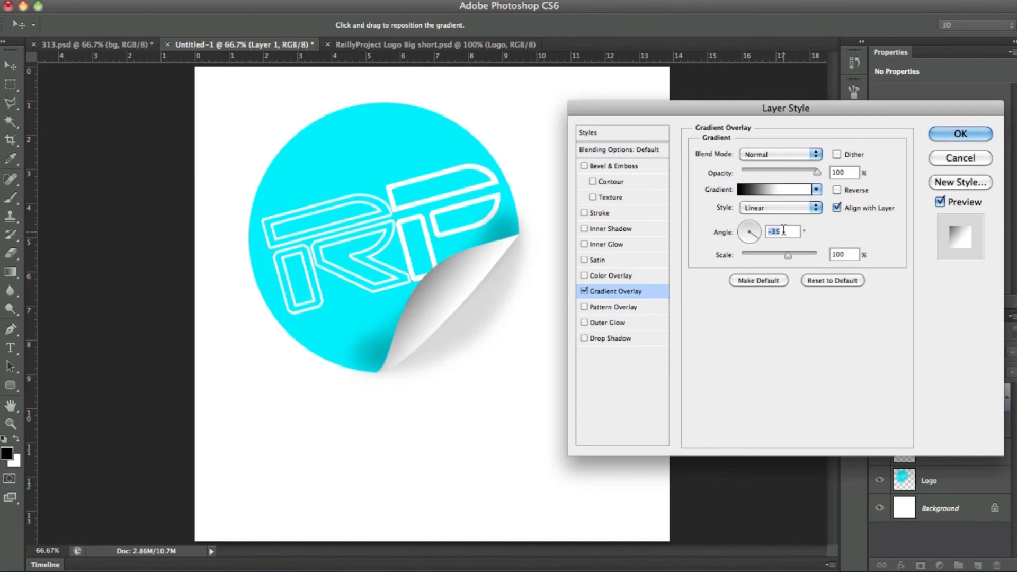
pyautogui.click(959, 134)
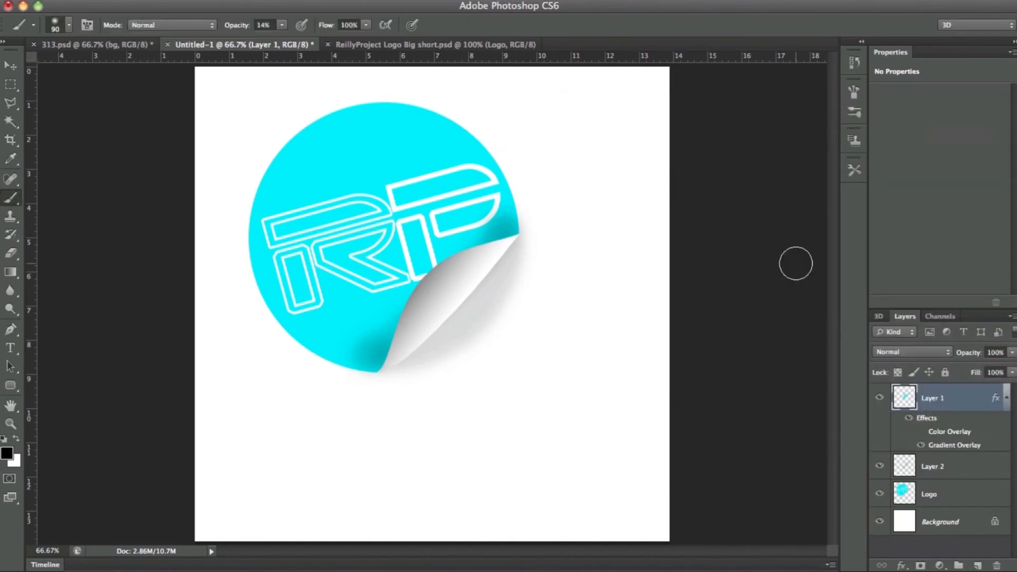
pyautogui.moveTo(946, 330)
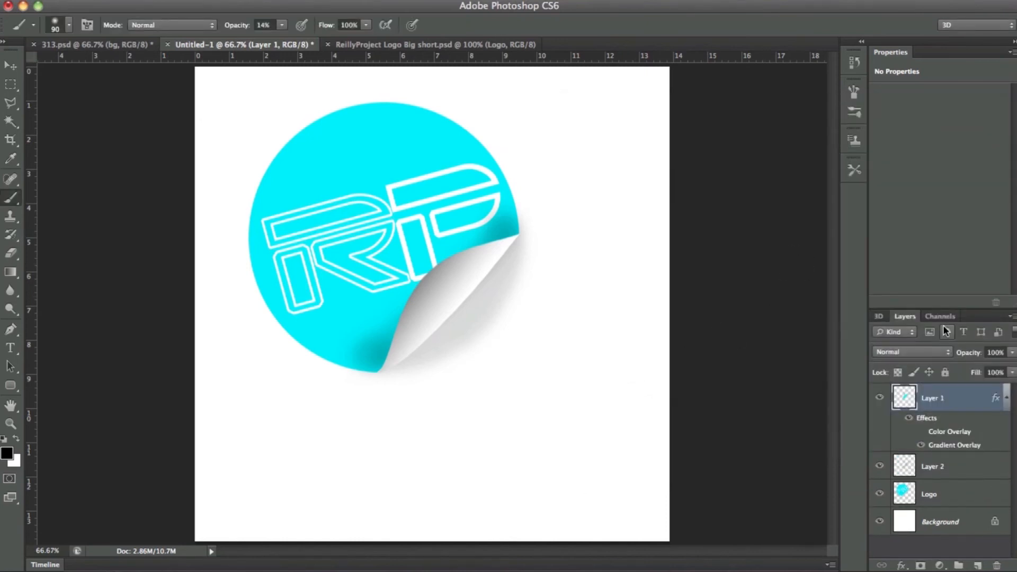
pyautogui.moveTo(948, 331)
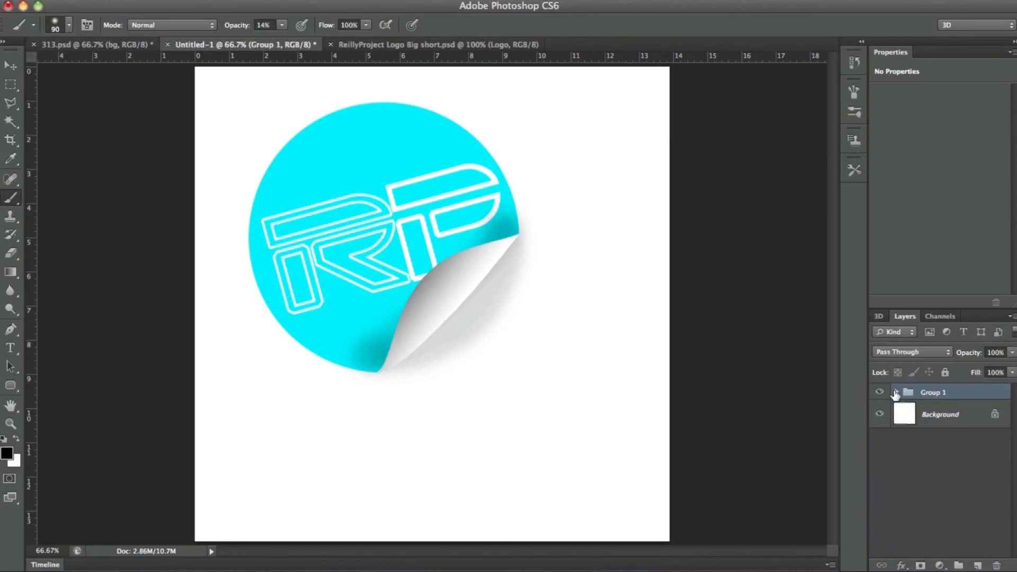
# Group Layer 1, Layer 2 and Logo into Group 1, check 313.psd, and select Layer 2.
pyautogui.click(896, 392)
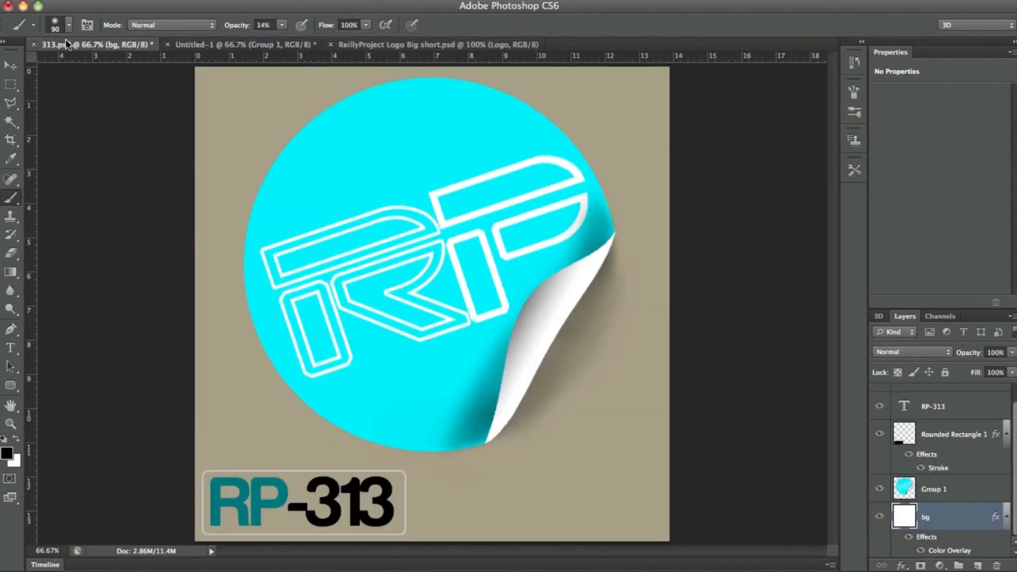
pyautogui.moveTo(609, 258)
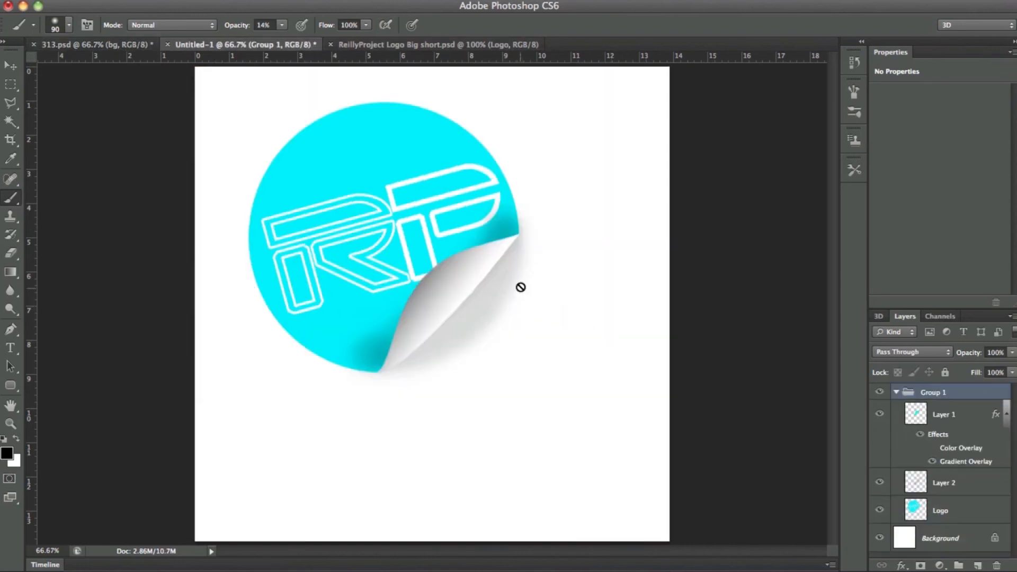
pyautogui.moveTo(385, 341)
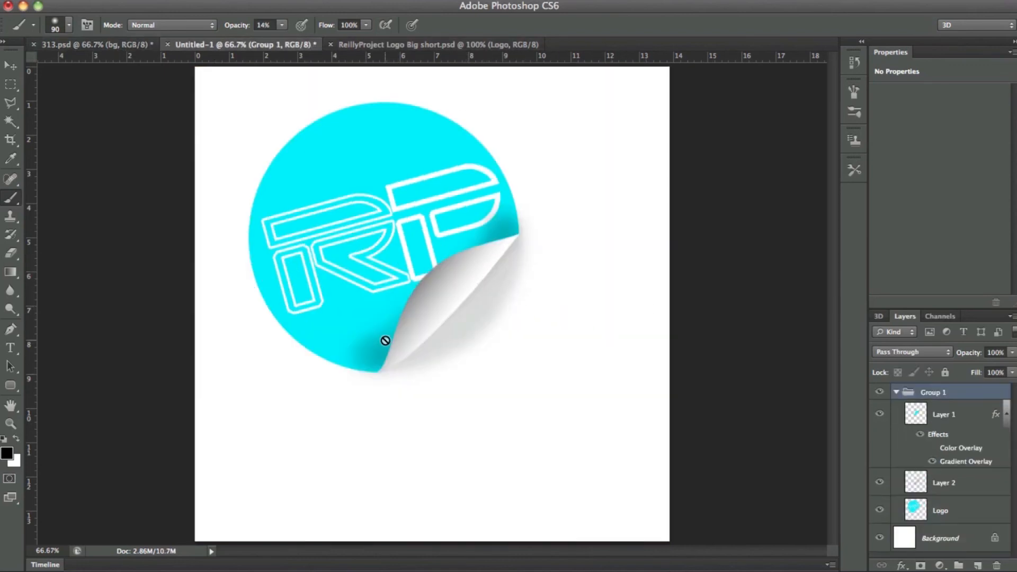
pyautogui.moveTo(599, 404)
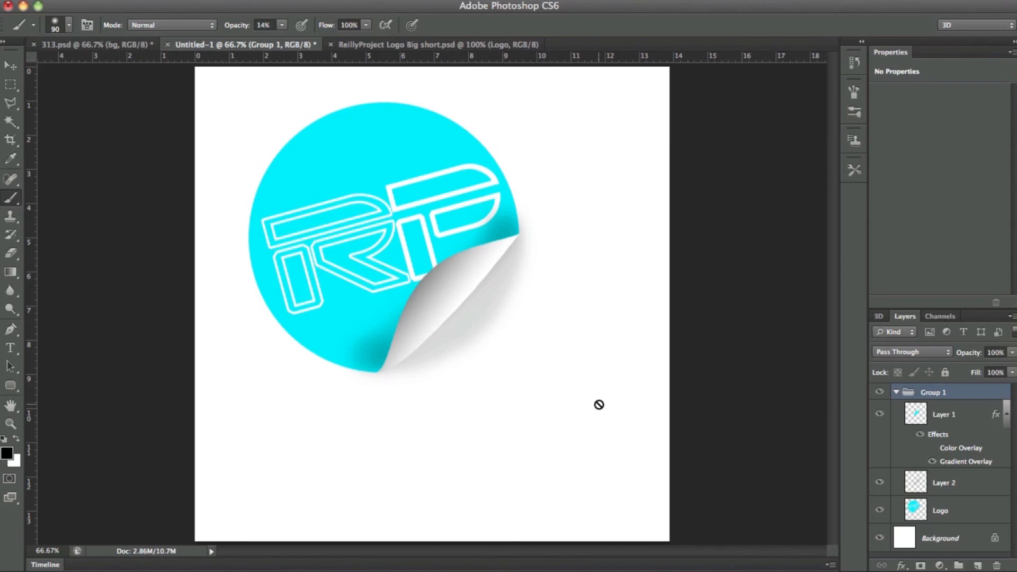
pyautogui.click(944, 482)
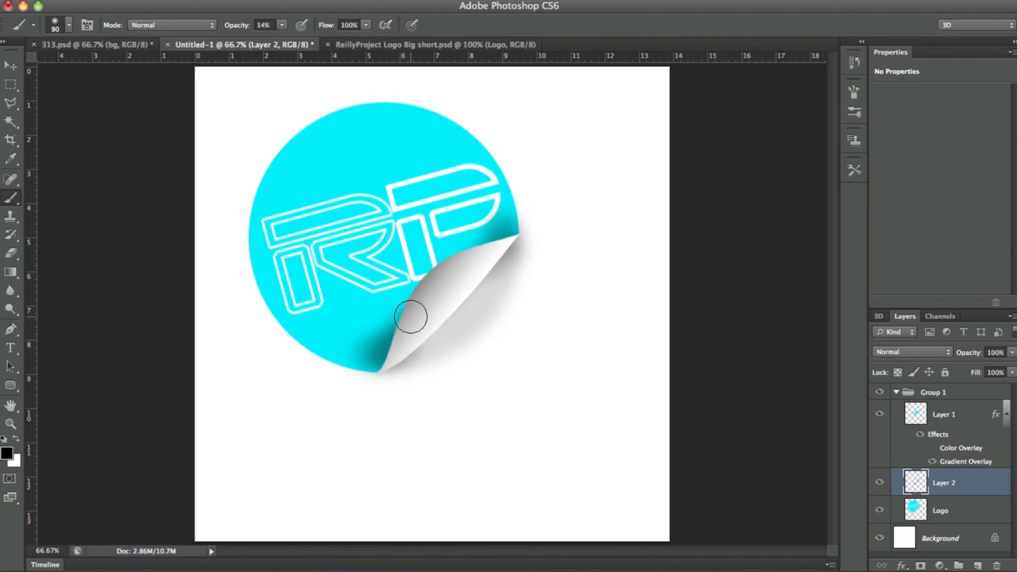
pyautogui.moveTo(422, 300)
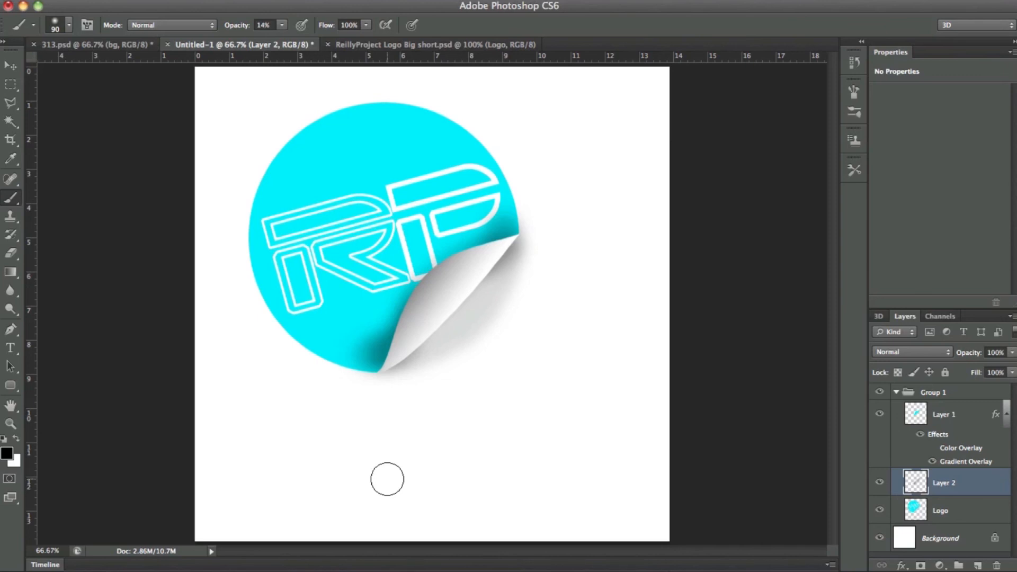
pyautogui.moveTo(473, 493)
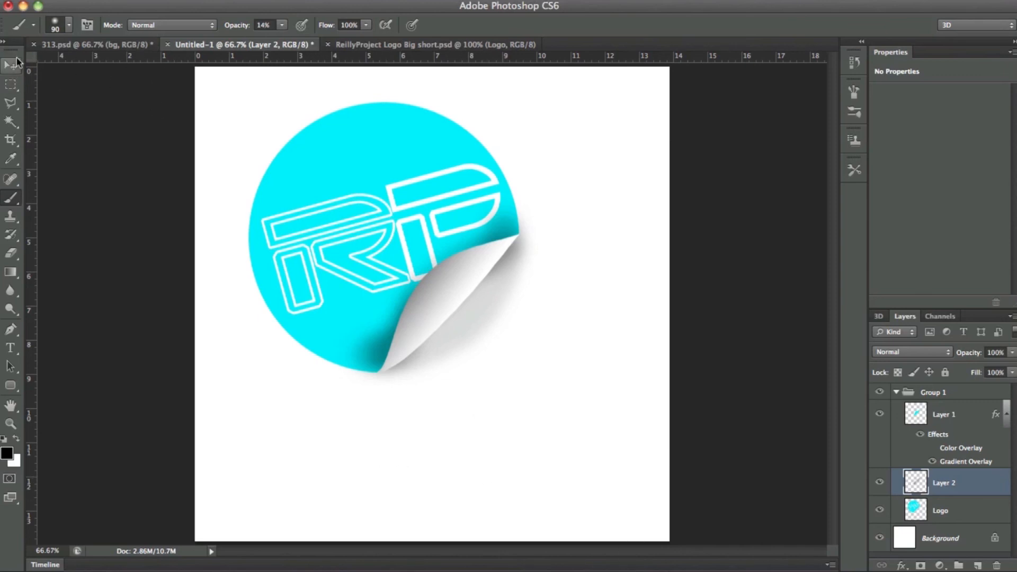
# Select the Move tool with Layer 2 still active.
pyautogui.click(10, 65)
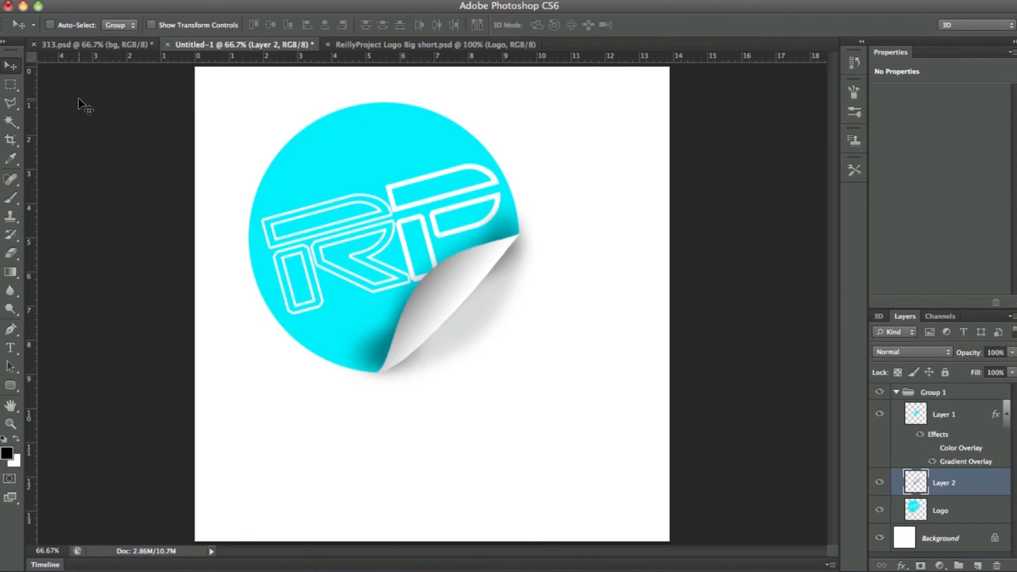